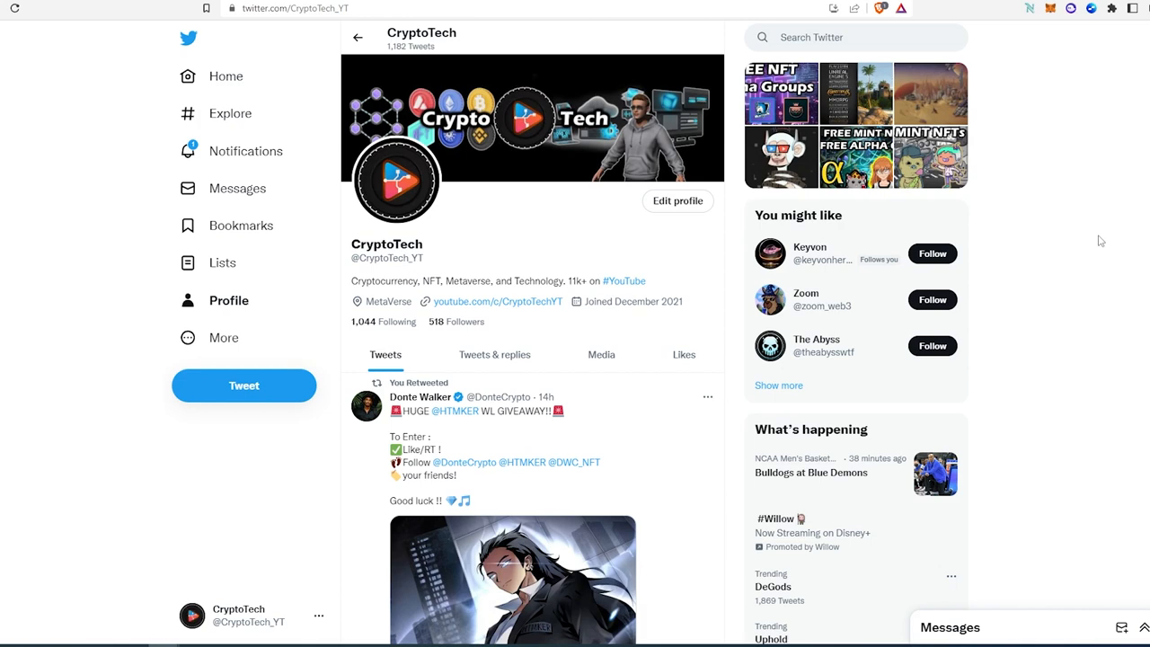
mouse_move(546, 3)
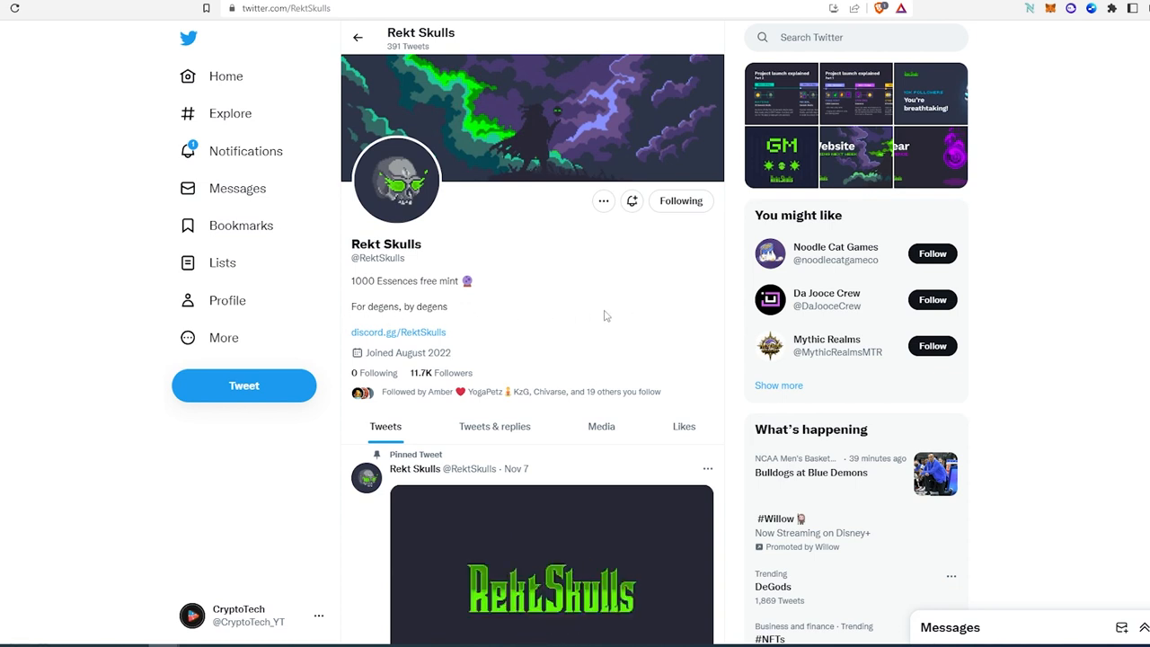
mouse_move(722, 206)
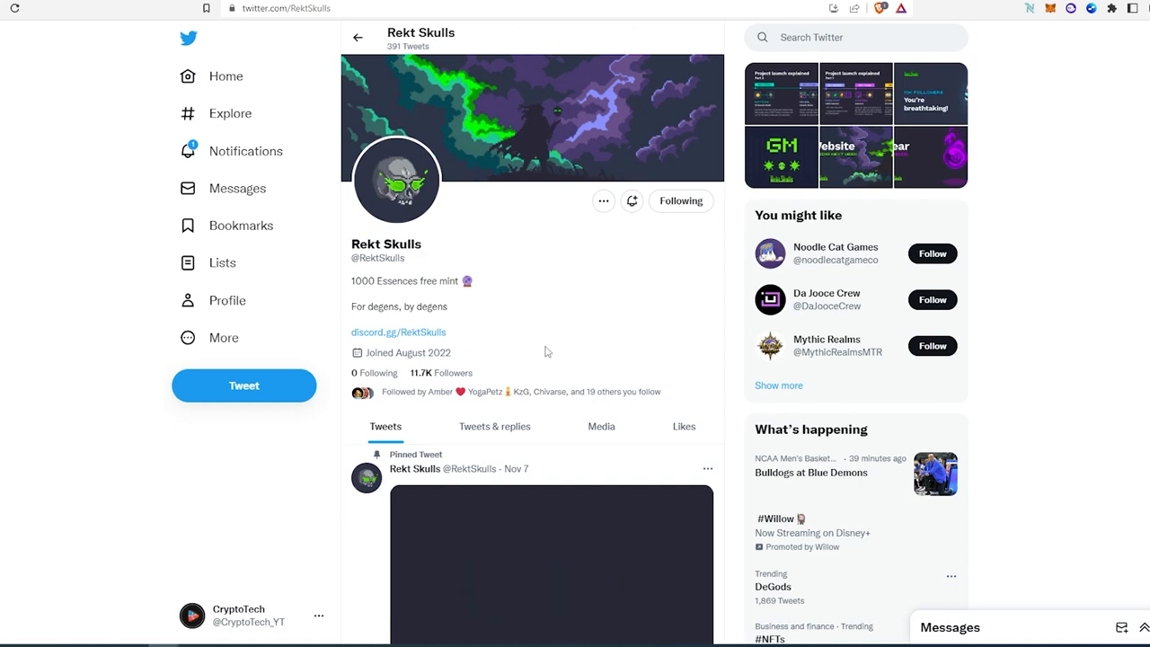
- Scroll the Rekt Skulls timeline to the pinned tweet and play its project video
scroll(down, 3)
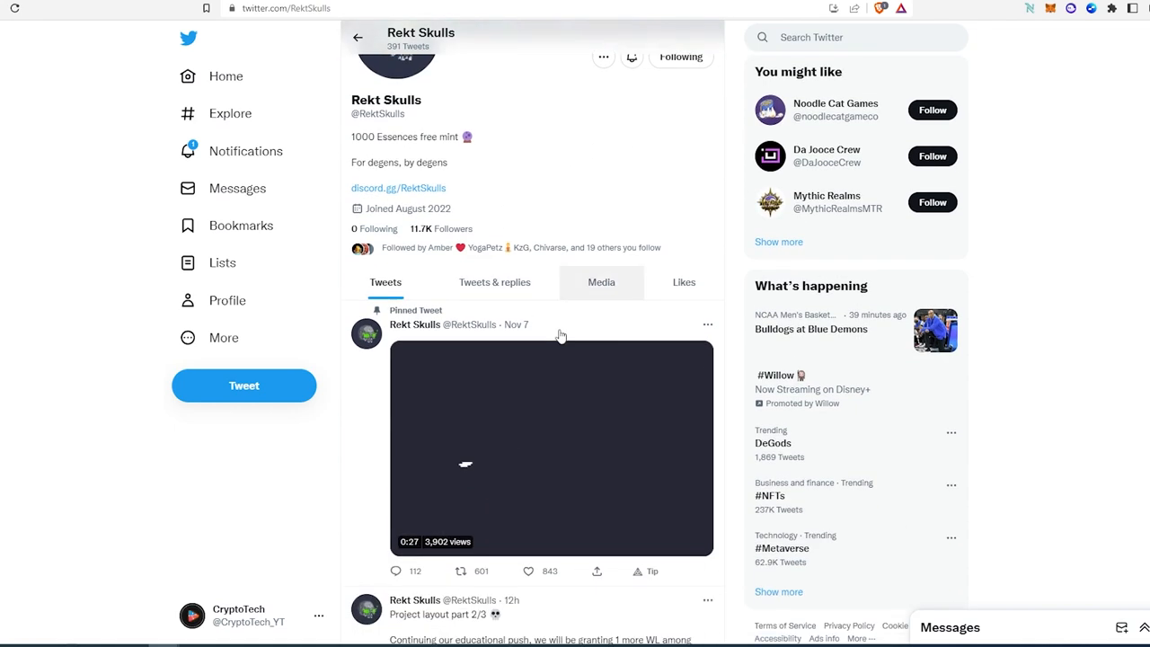
scroll(down, 3)
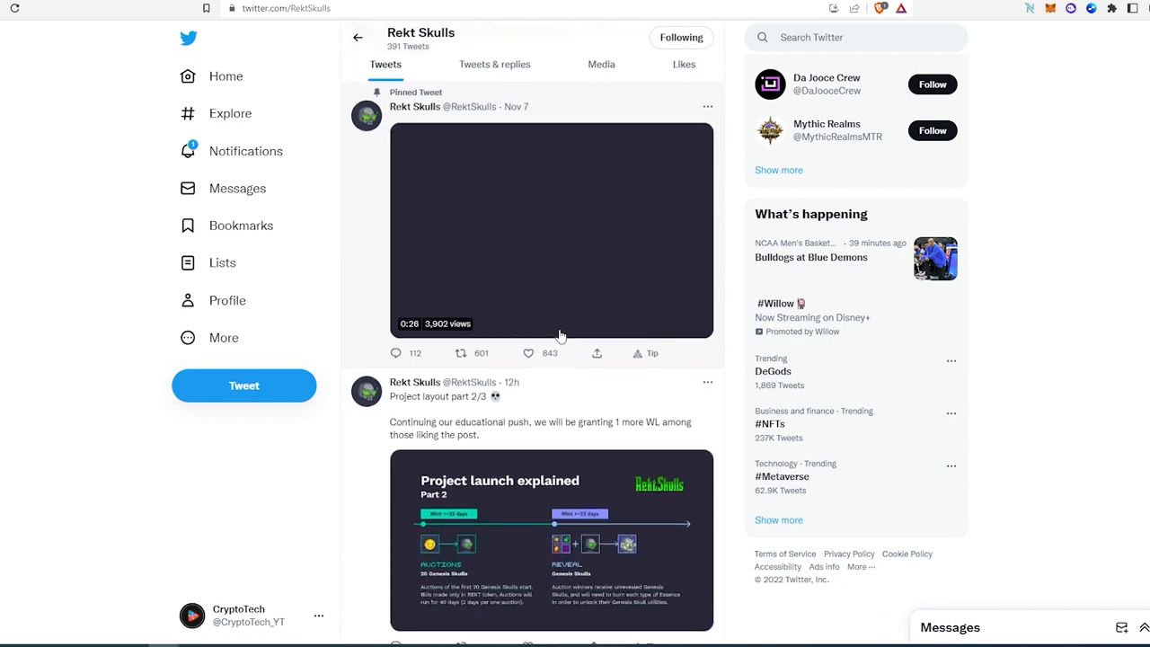
scroll(down, 3)
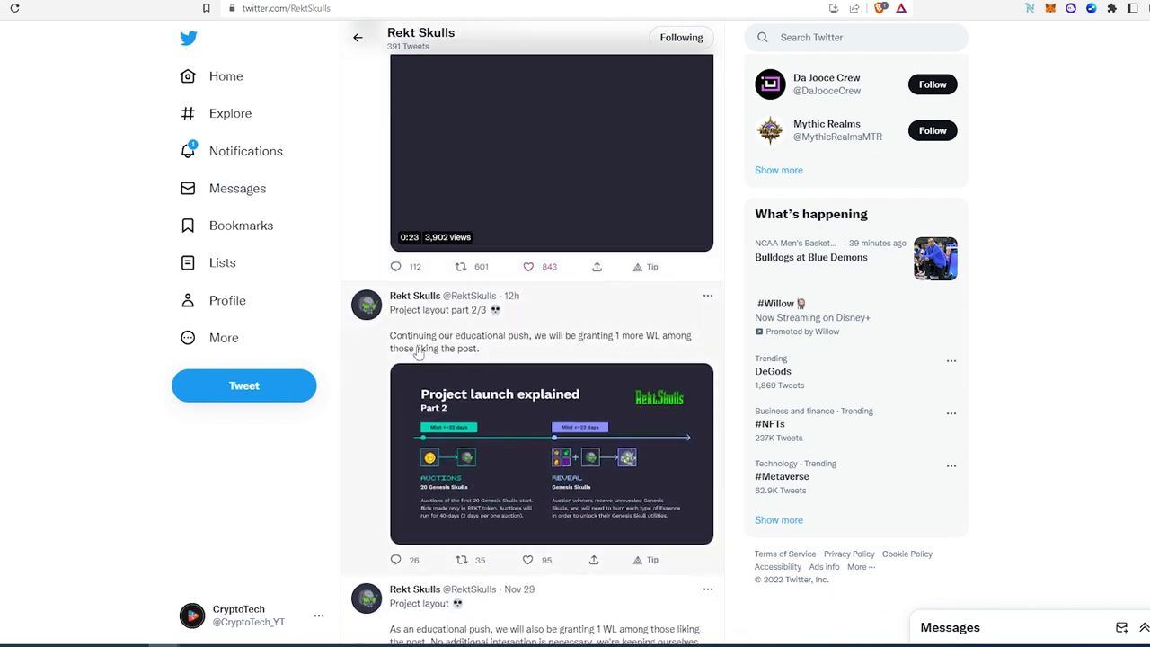
click(550, 153)
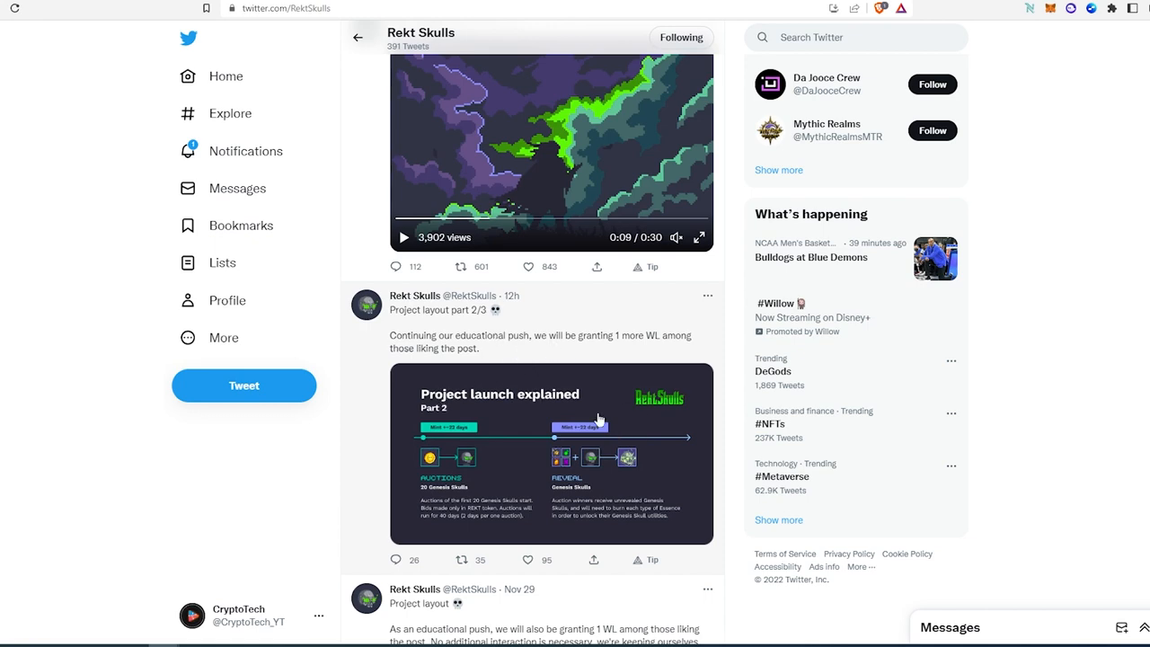
mouse_move(507, 399)
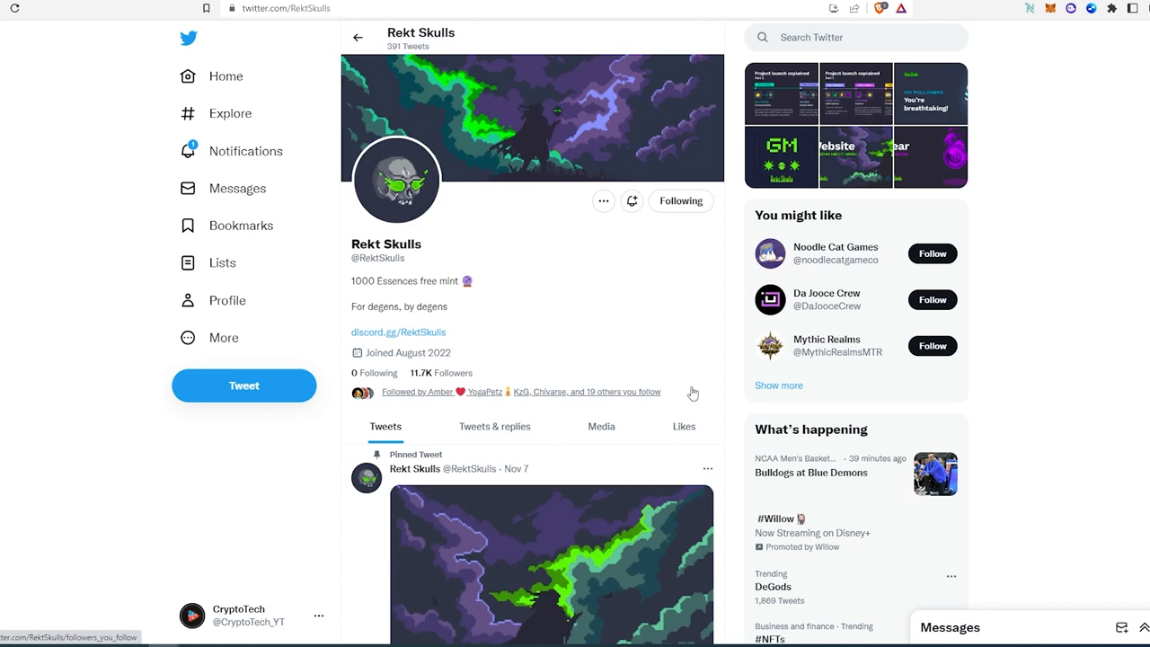
mouse_move(690, 359)
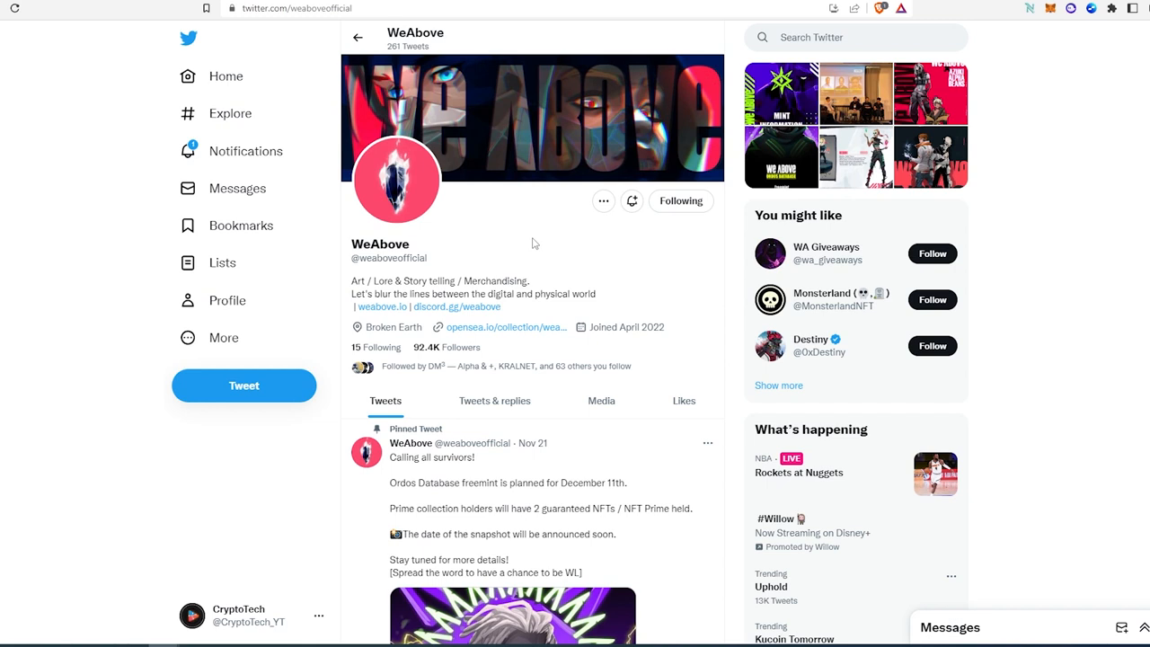
- Scroll through WeAbove's pinned Ordos Database freemint announcement and the MINT INFO tweet
scroll(down, 3)
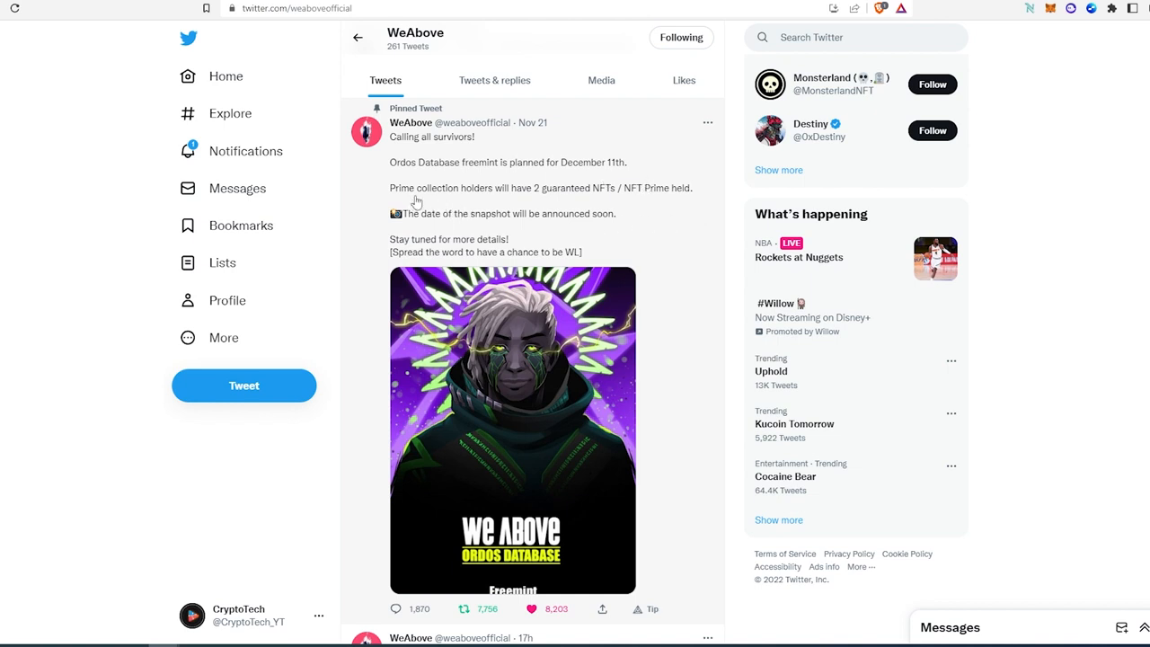
mouse_move(550, 200)
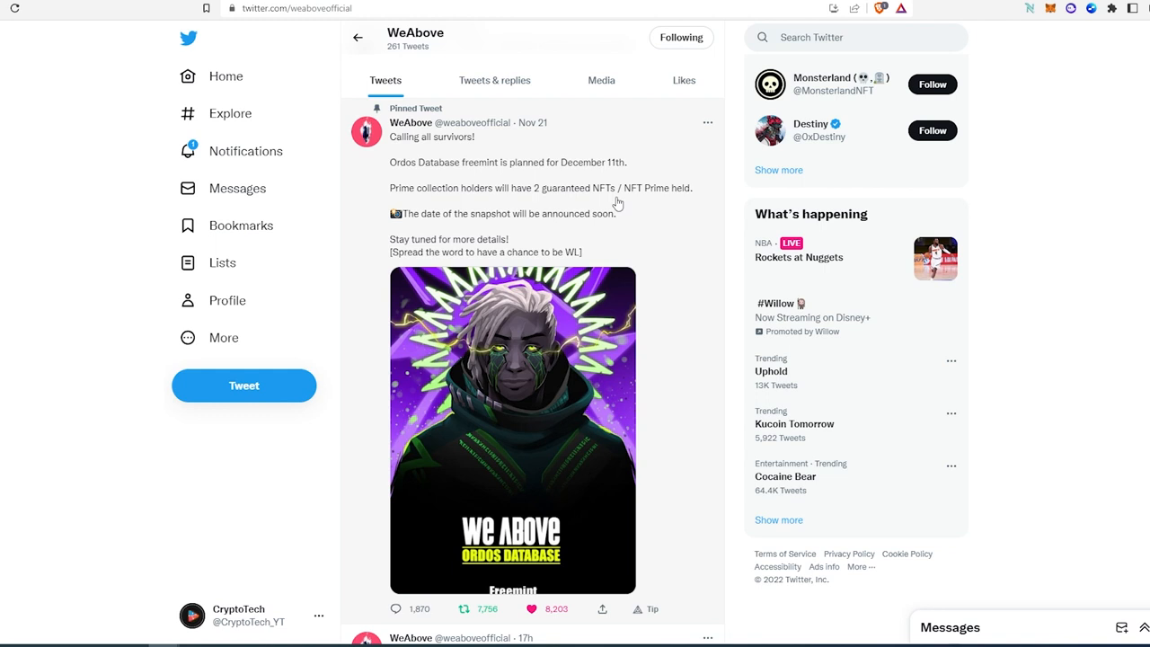
scroll(down, 3)
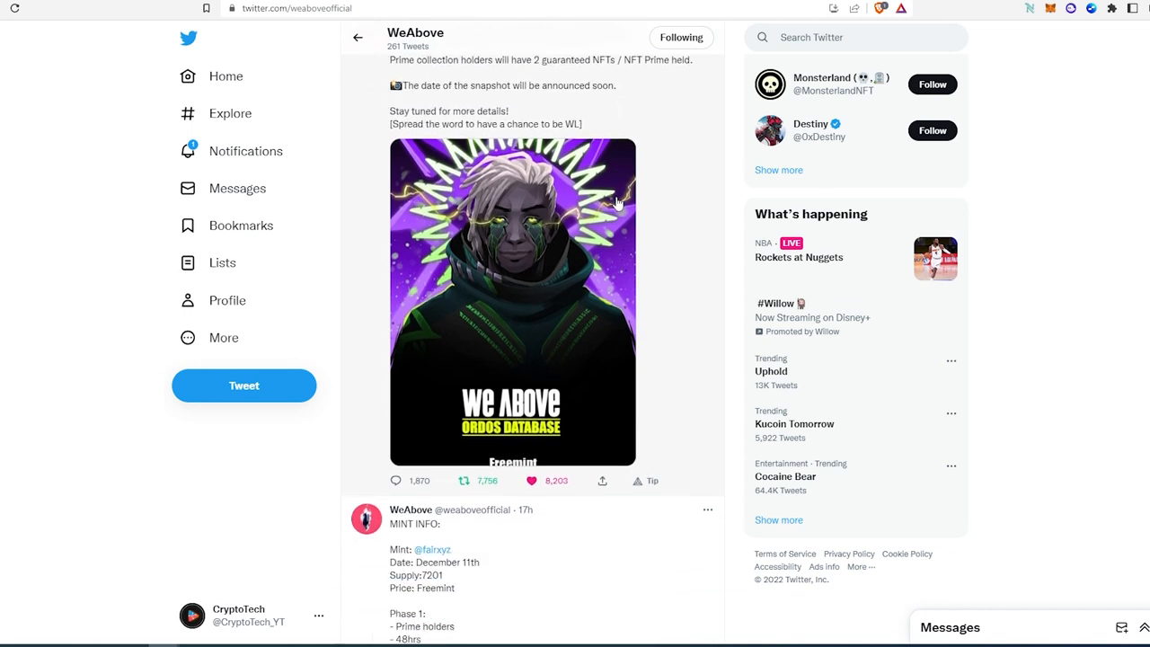
scroll(down, 3)
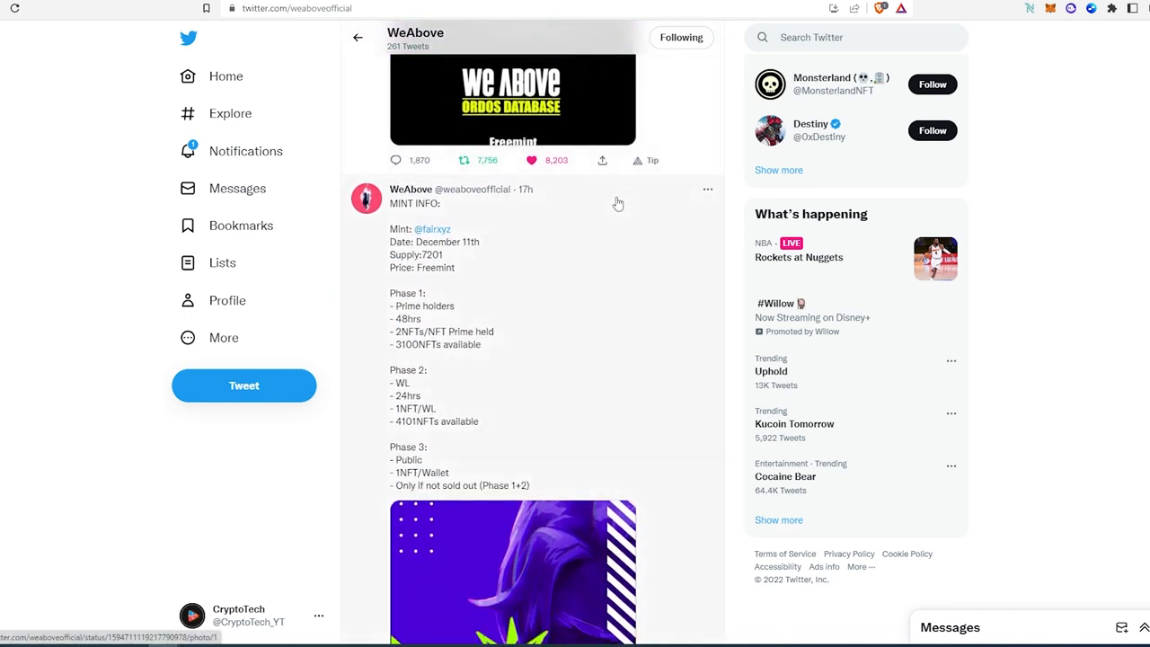
scroll(down, 3)
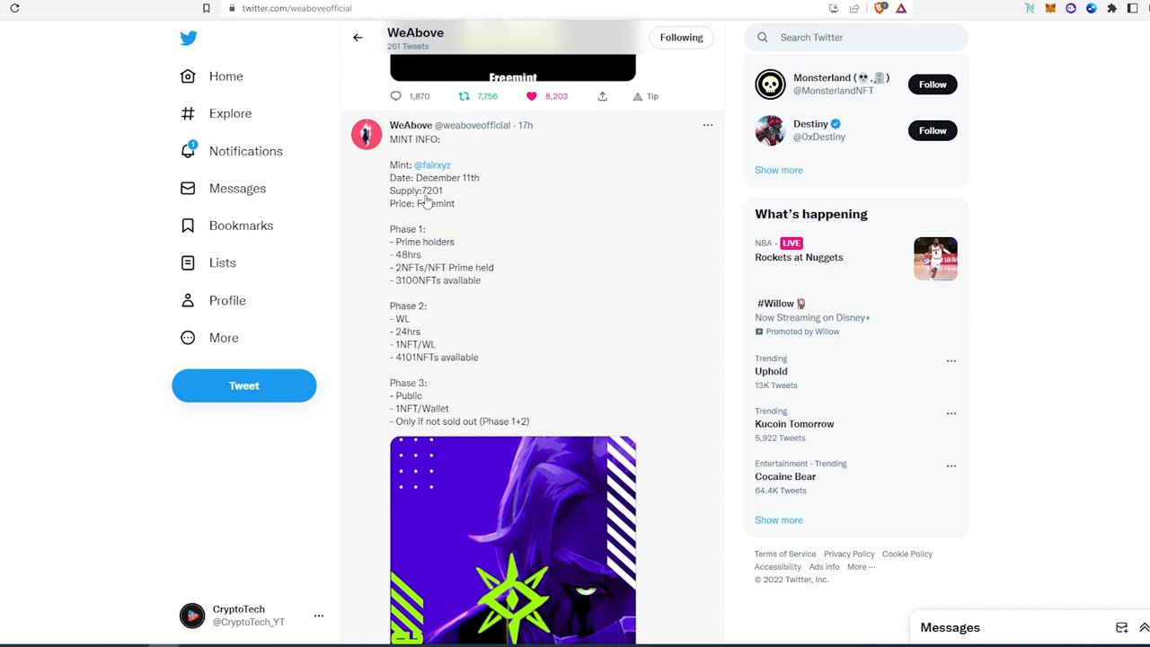
mouse_move(525, 230)
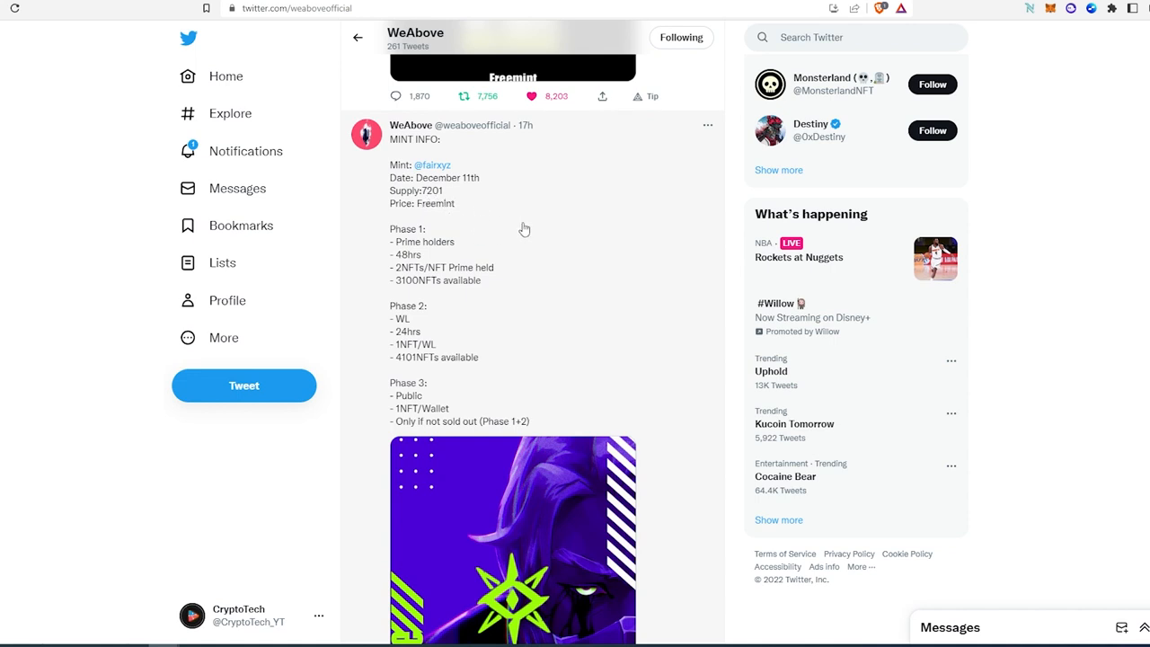
mouse_move(737, 277)
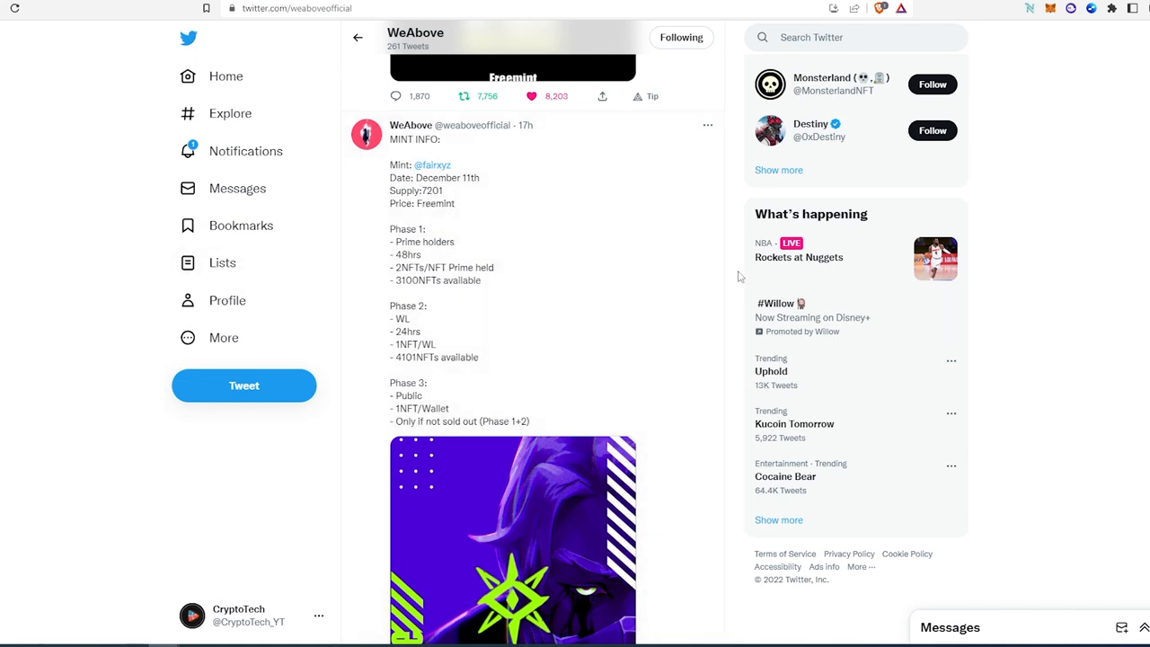
- Continue down the WeAbove timeline through its later project tweets
scroll(down, 3)
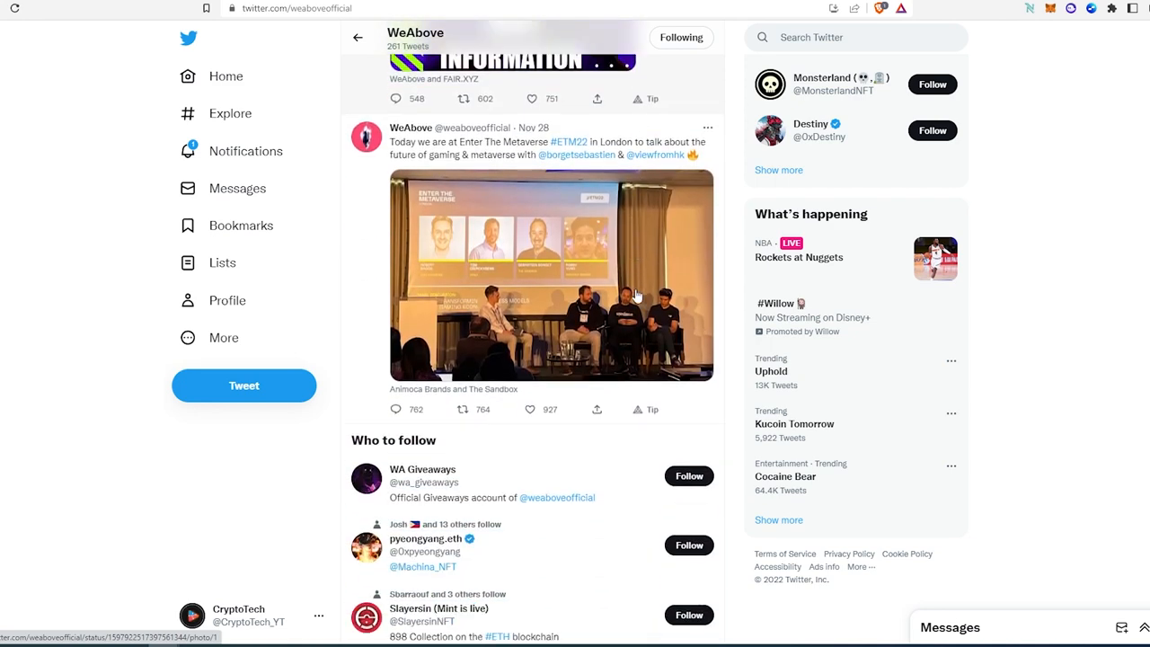
scroll(down, 3)
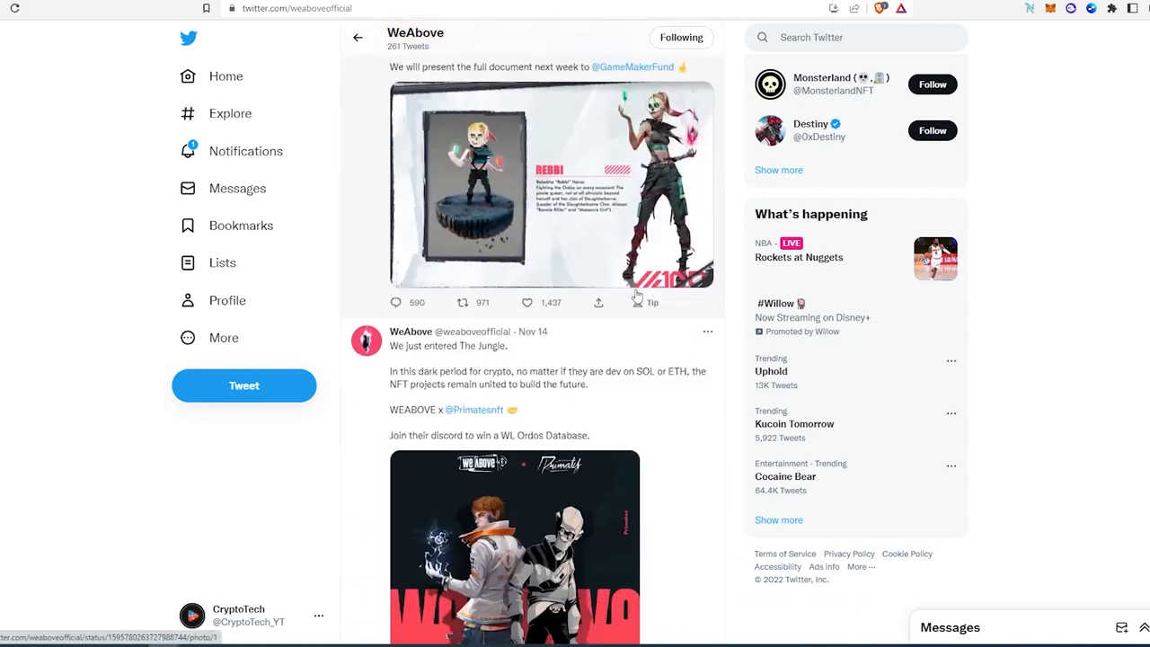
scroll(down, 3)
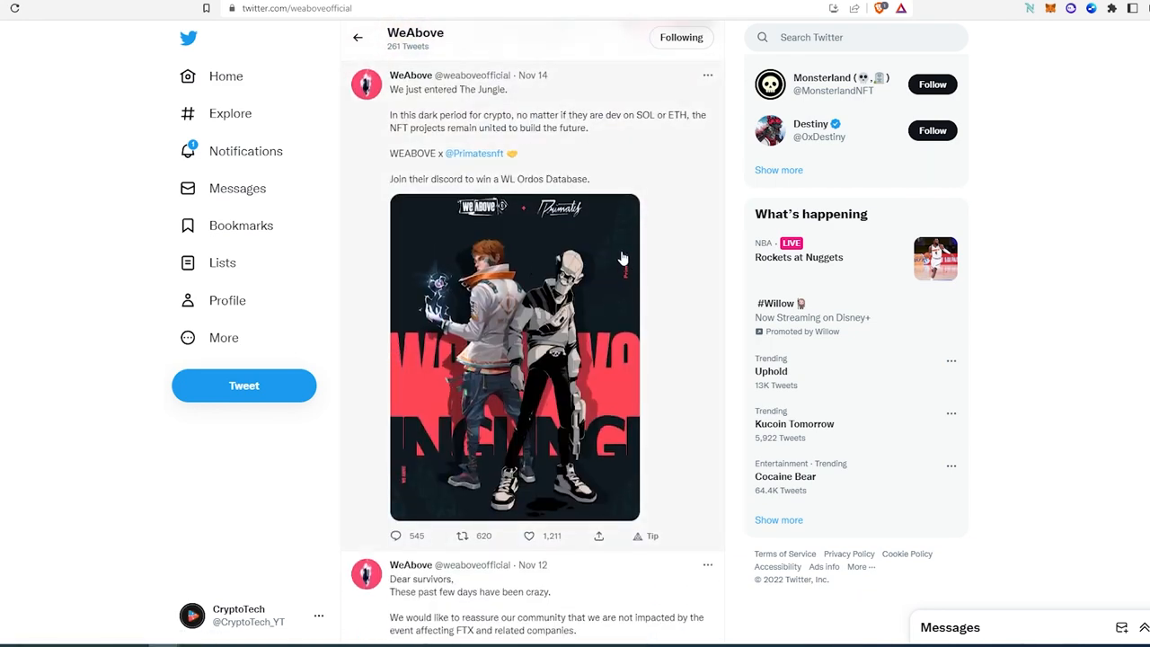
scroll(down, 3)
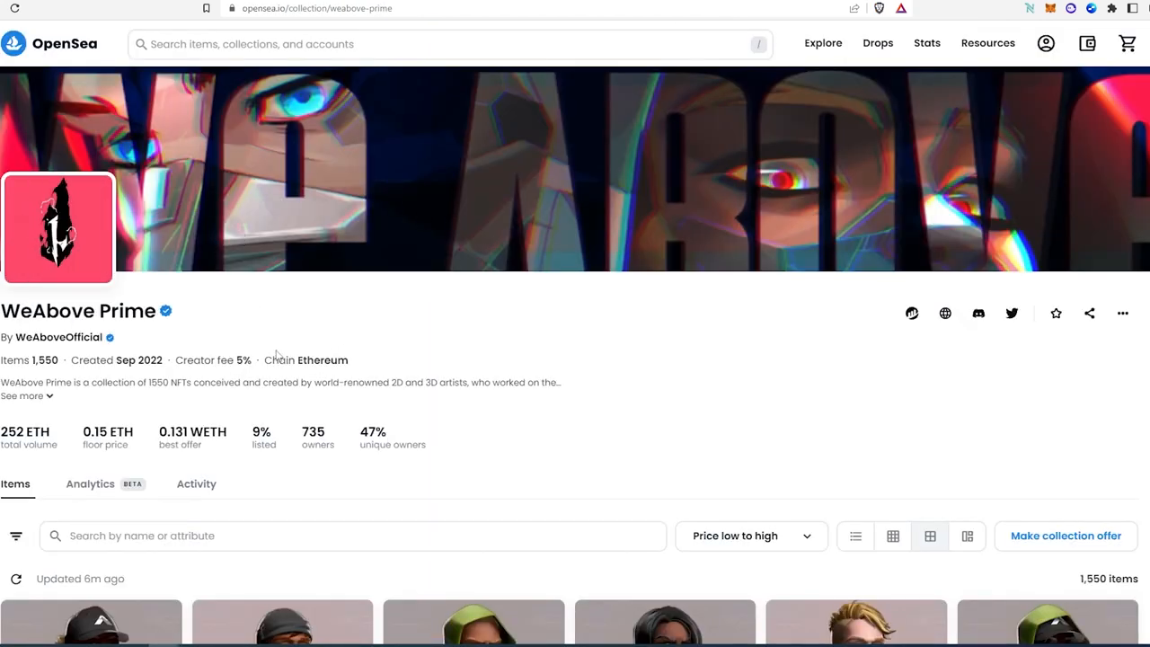
mouse_move(22, 377)
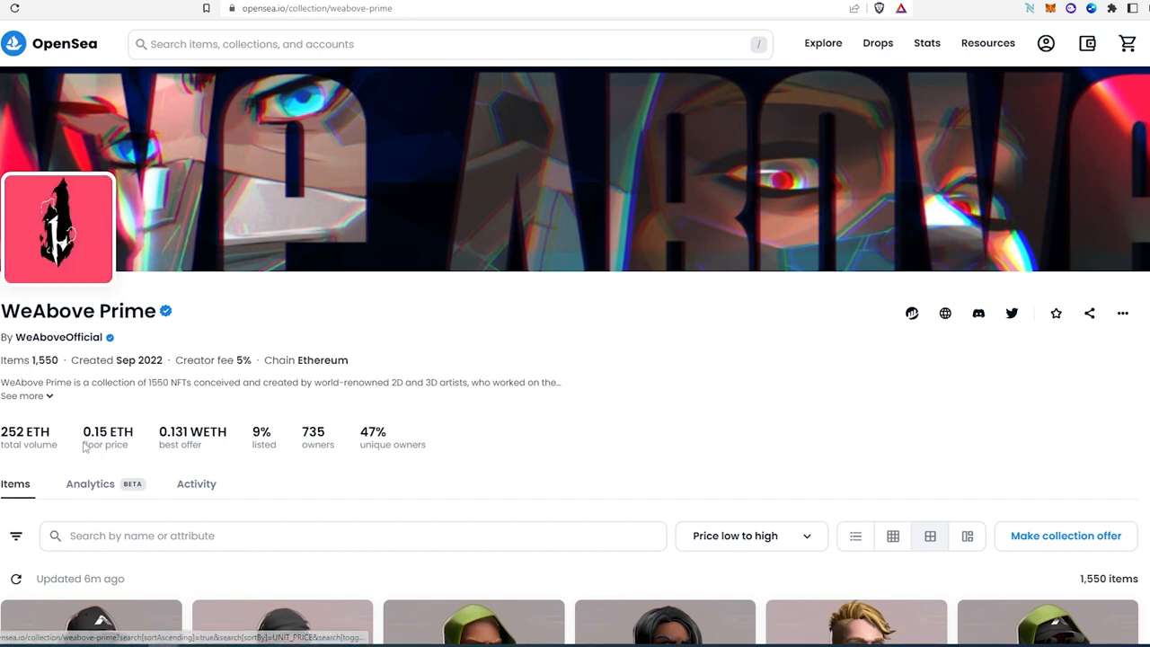
mouse_move(144, 442)
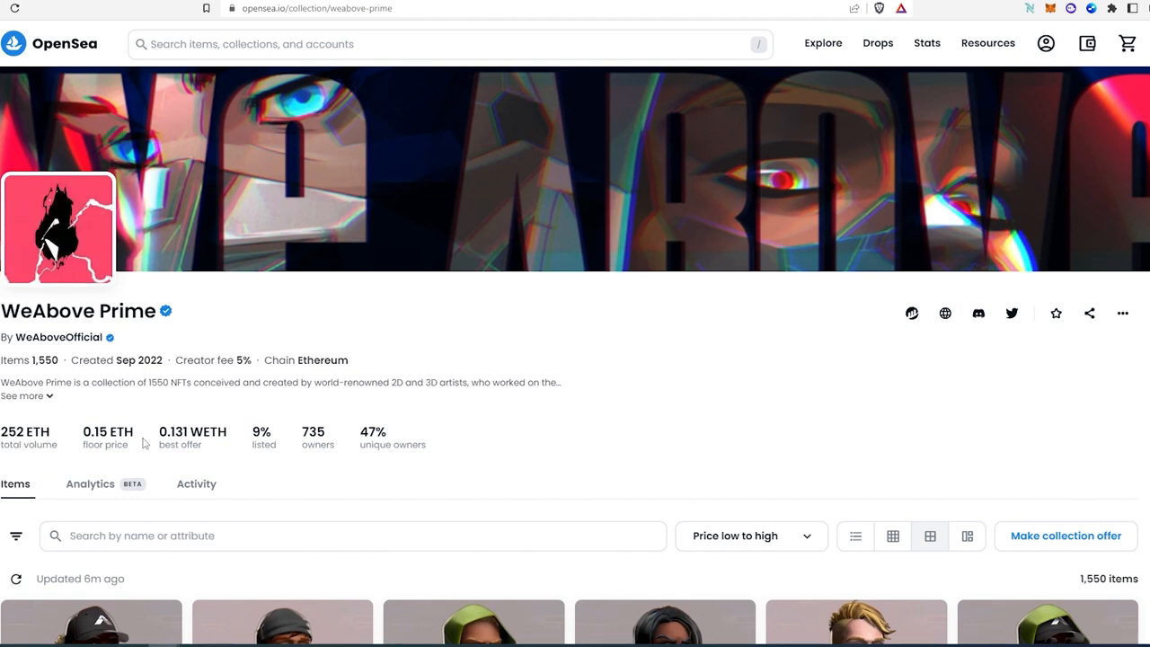
mouse_move(111, 442)
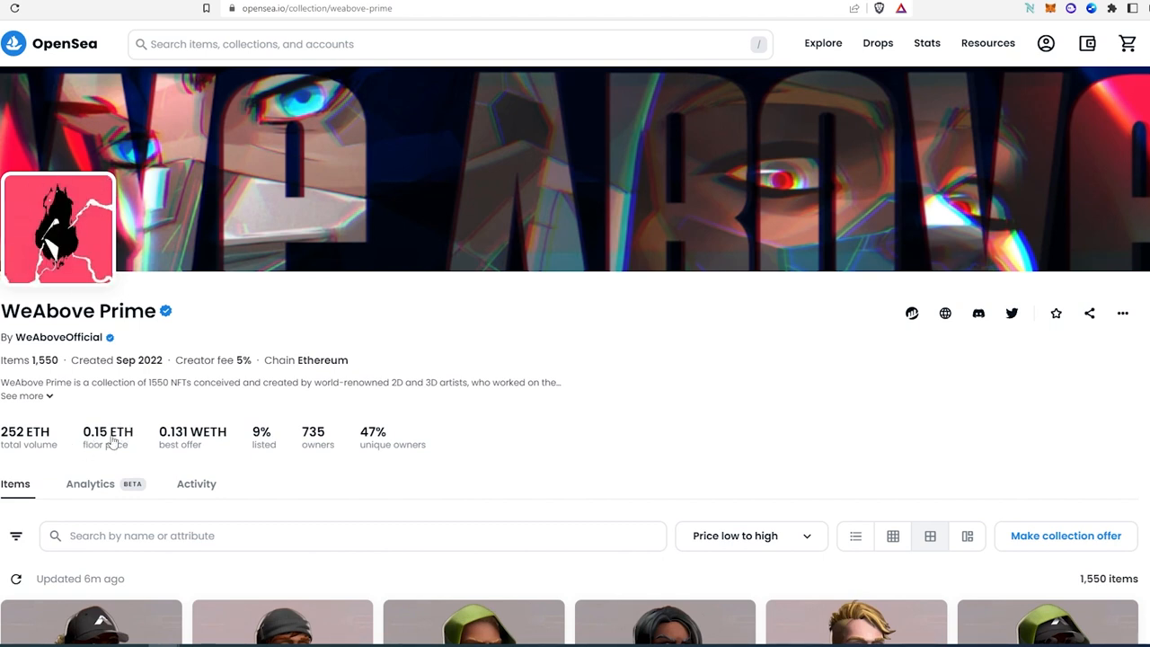
mouse_move(142, 460)
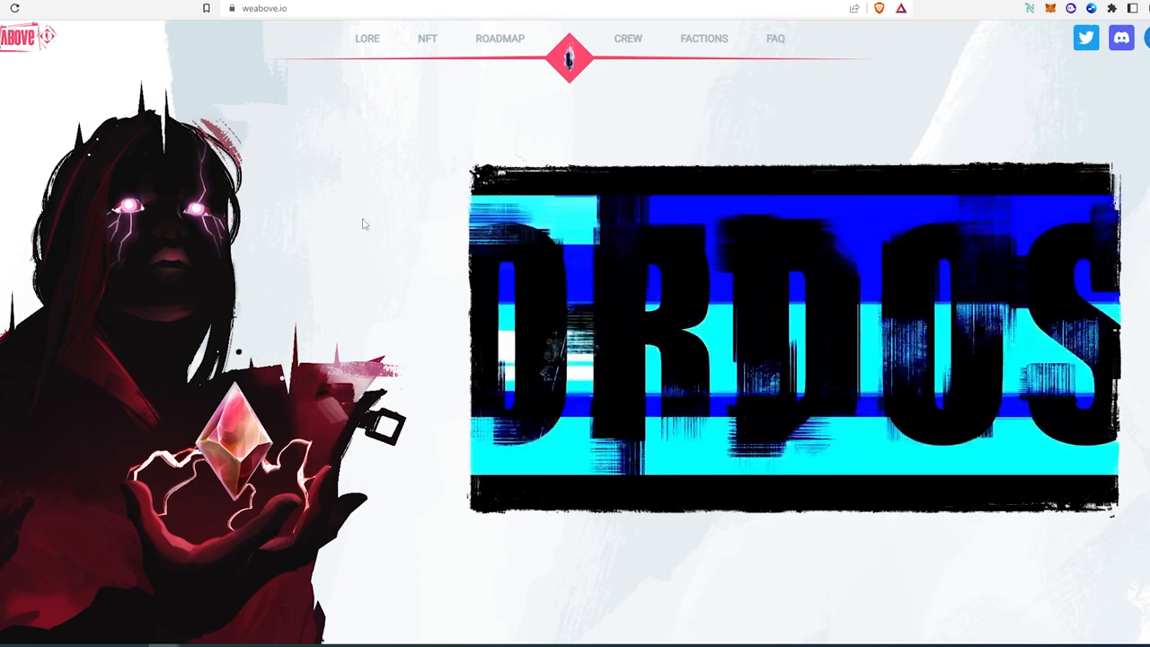
- Go to the LORE section of weabove.io and scroll to the Ordos faction character portraits
click(366, 38)
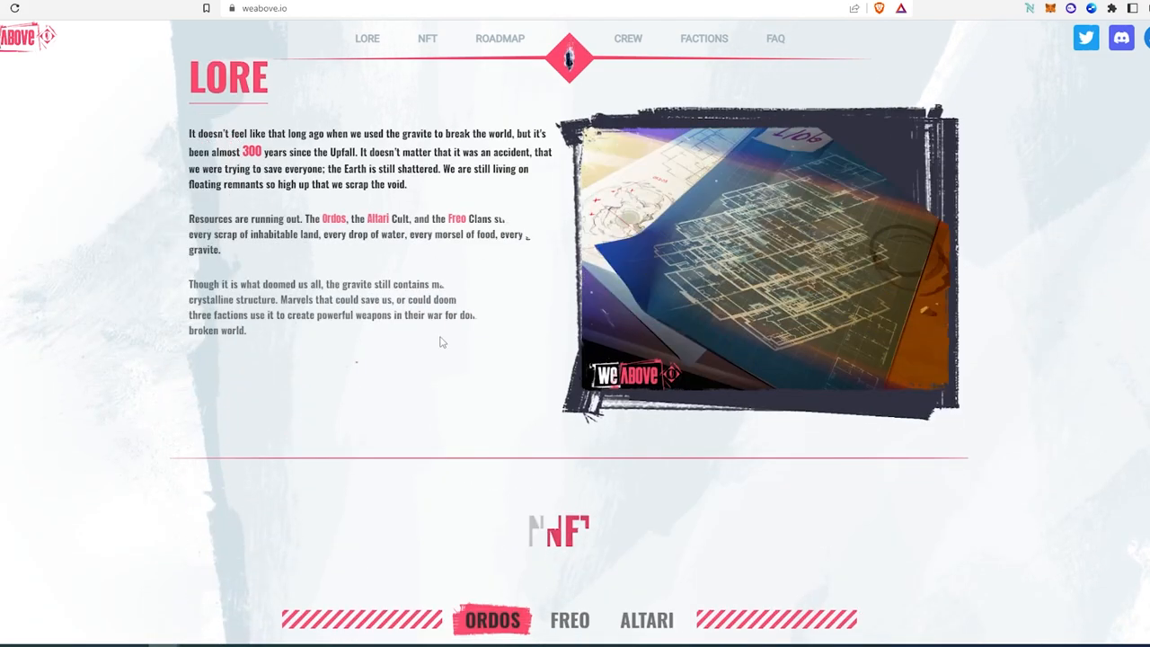
scroll(down, 3)
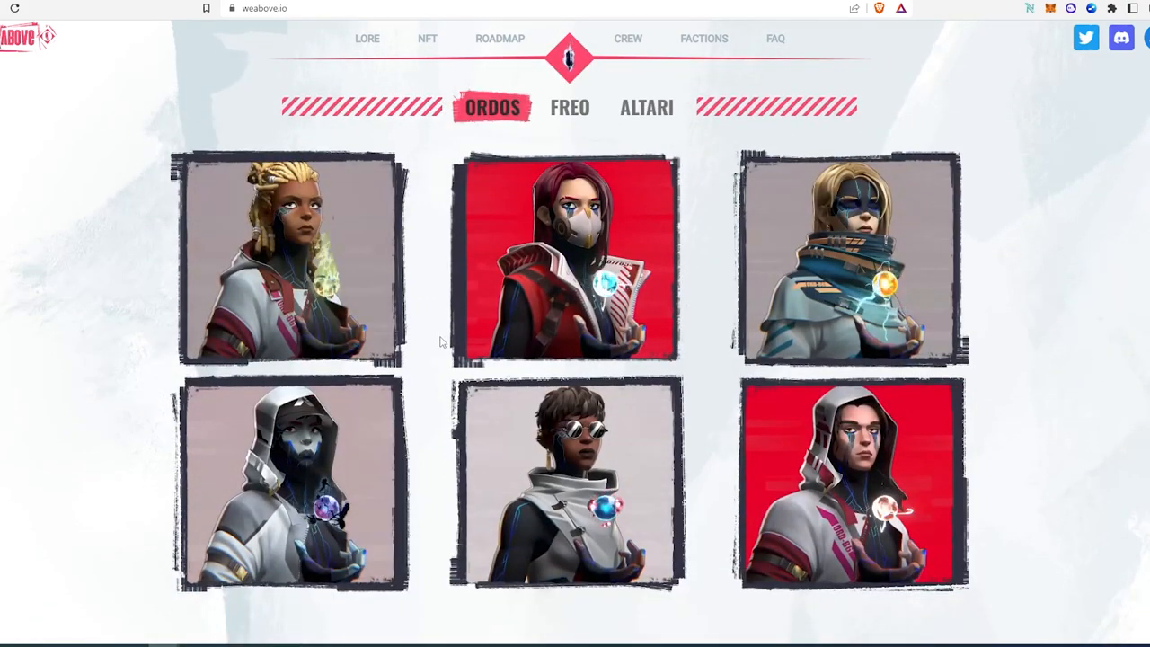
click(366, 38)
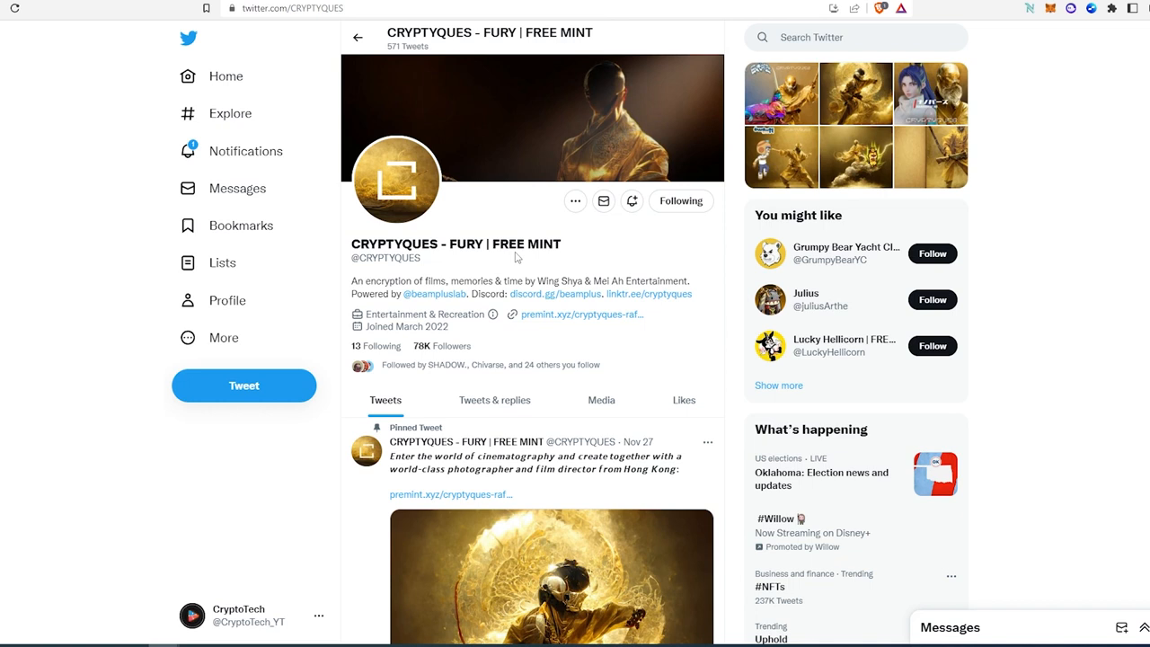
mouse_move(632, 264)
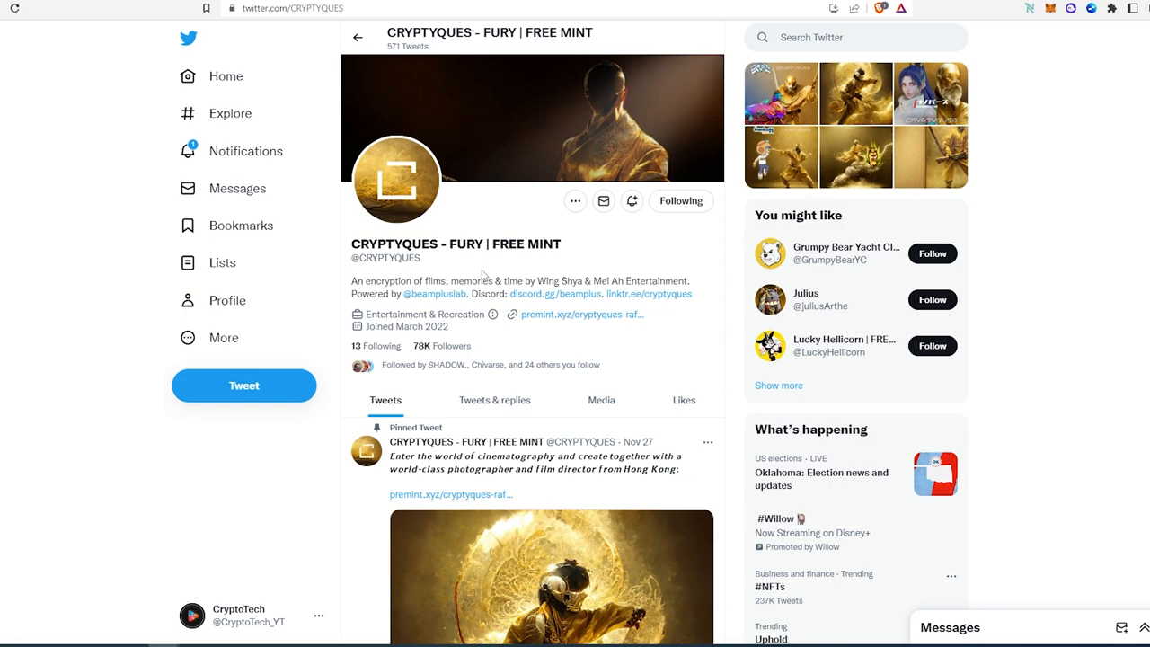
scroll(down, 3)
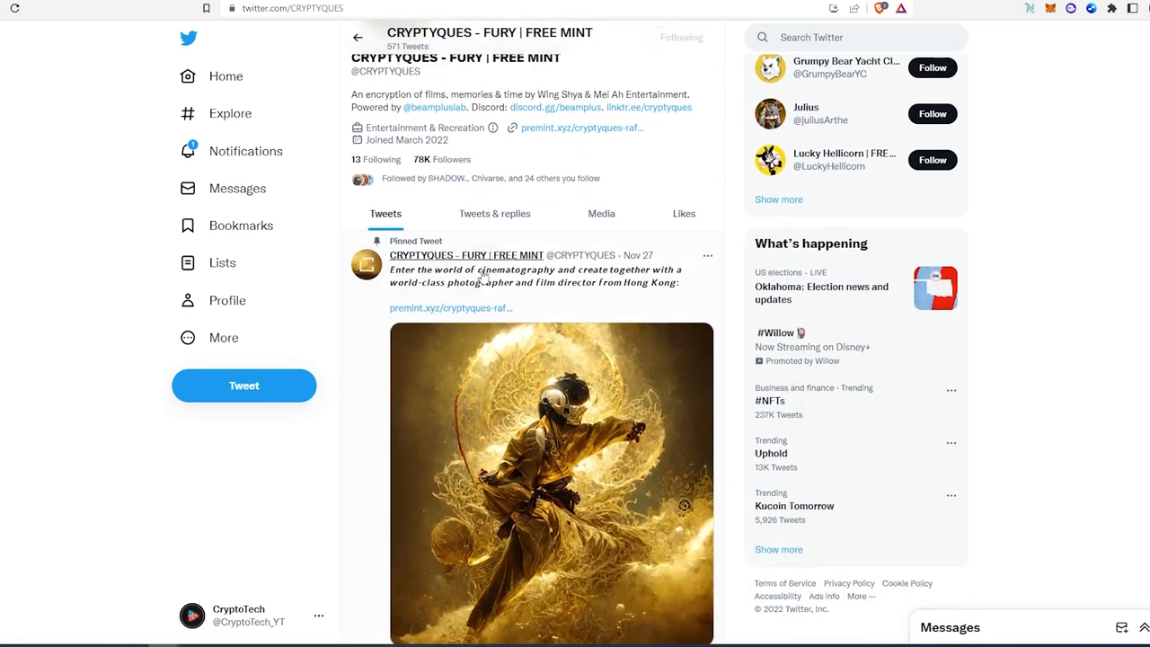
scroll(down, 3)
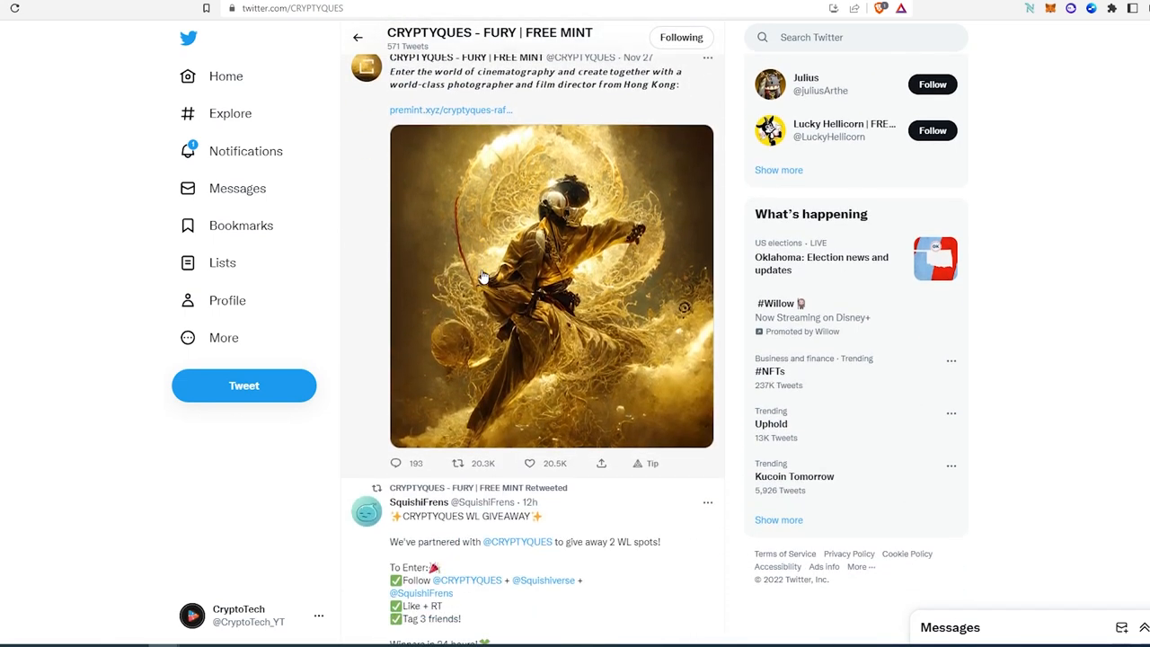
mouse_move(532, 166)
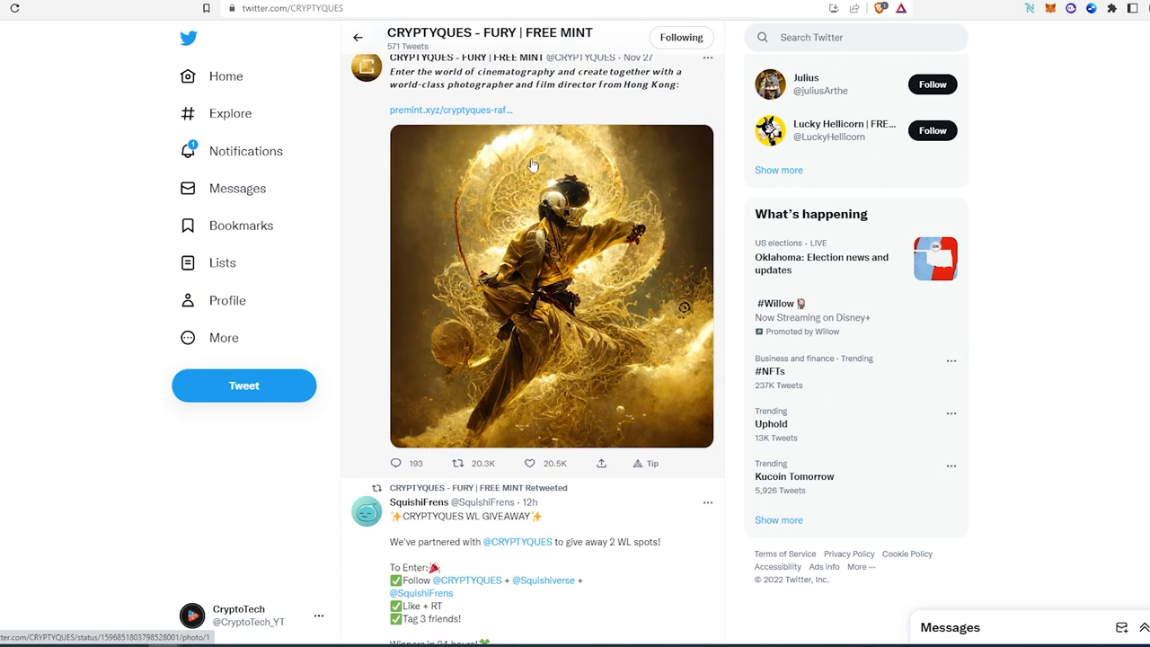
mouse_move(578, 375)
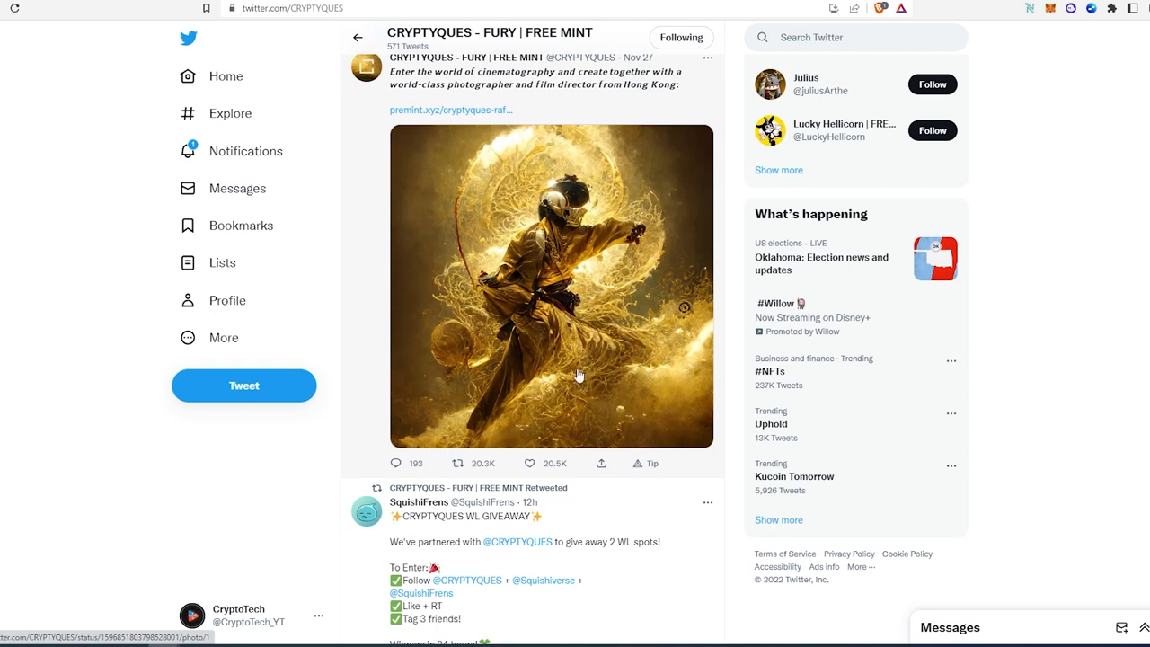
mouse_move(578, 460)
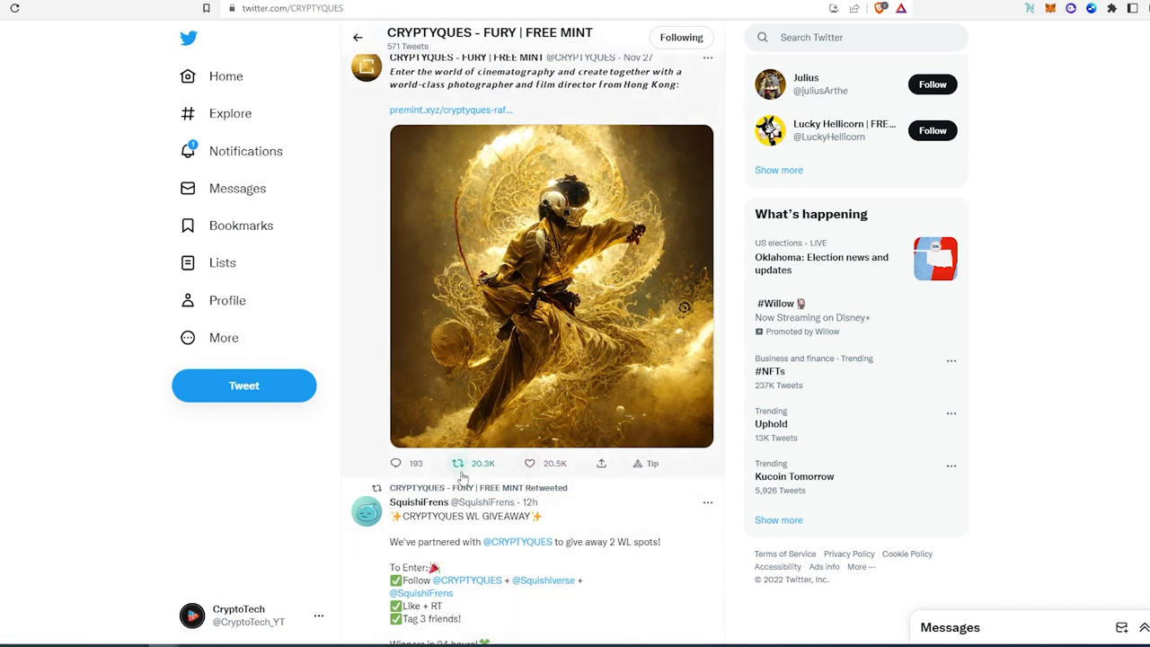
mouse_move(392, 123)
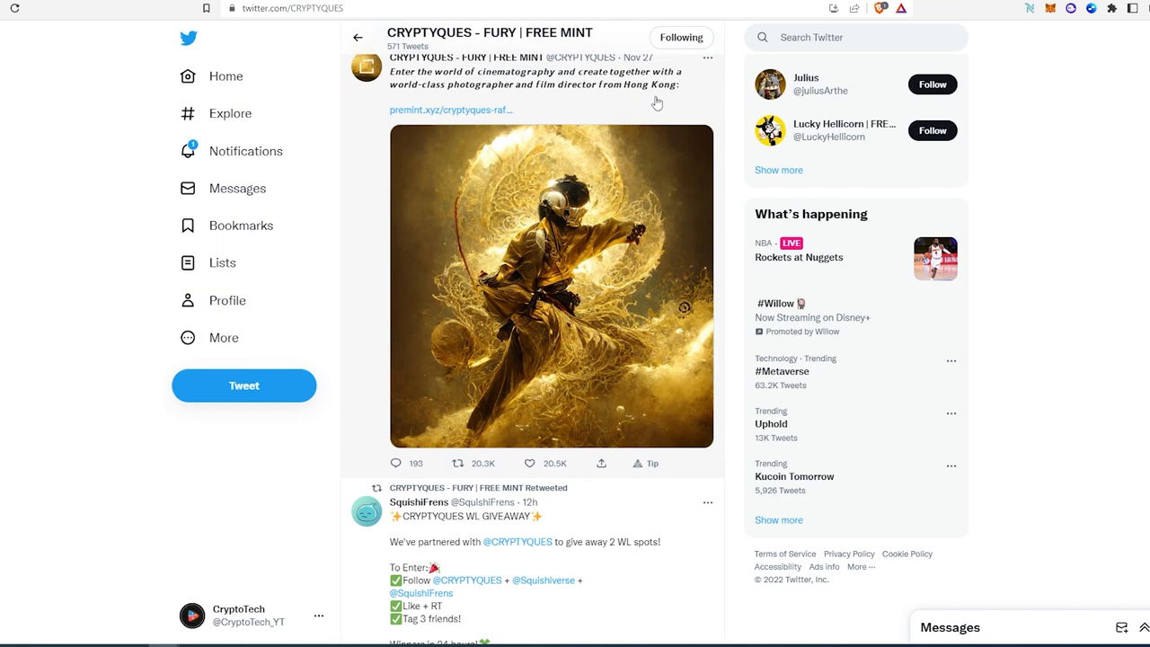
mouse_move(428, 102)
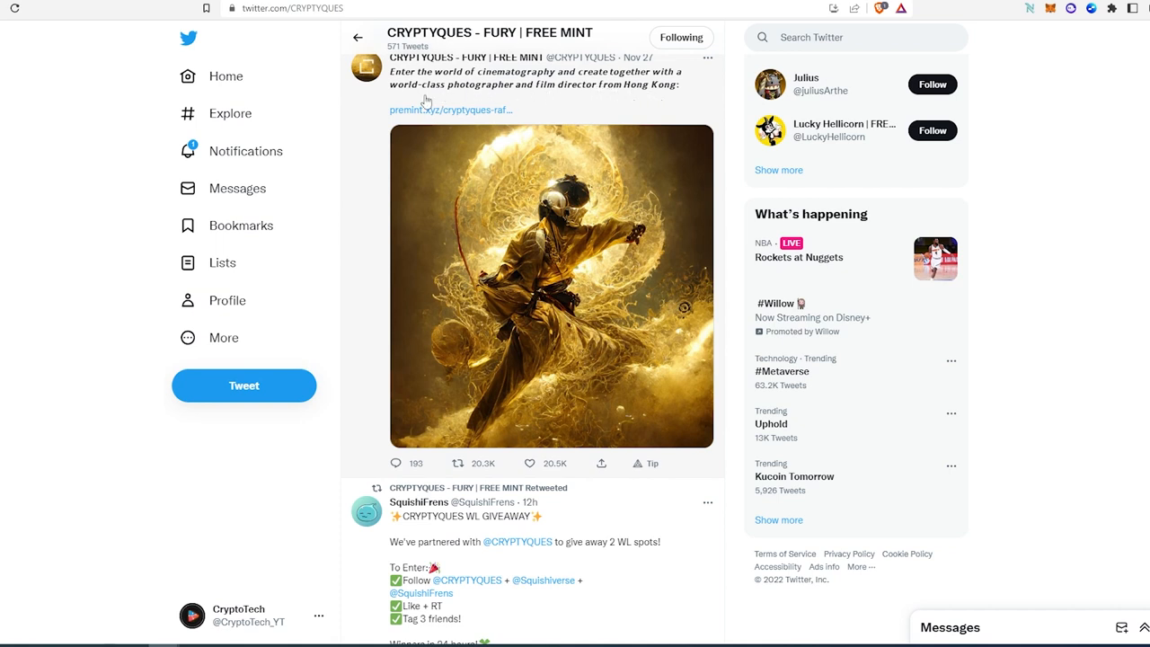
mouse_move(453, 103)
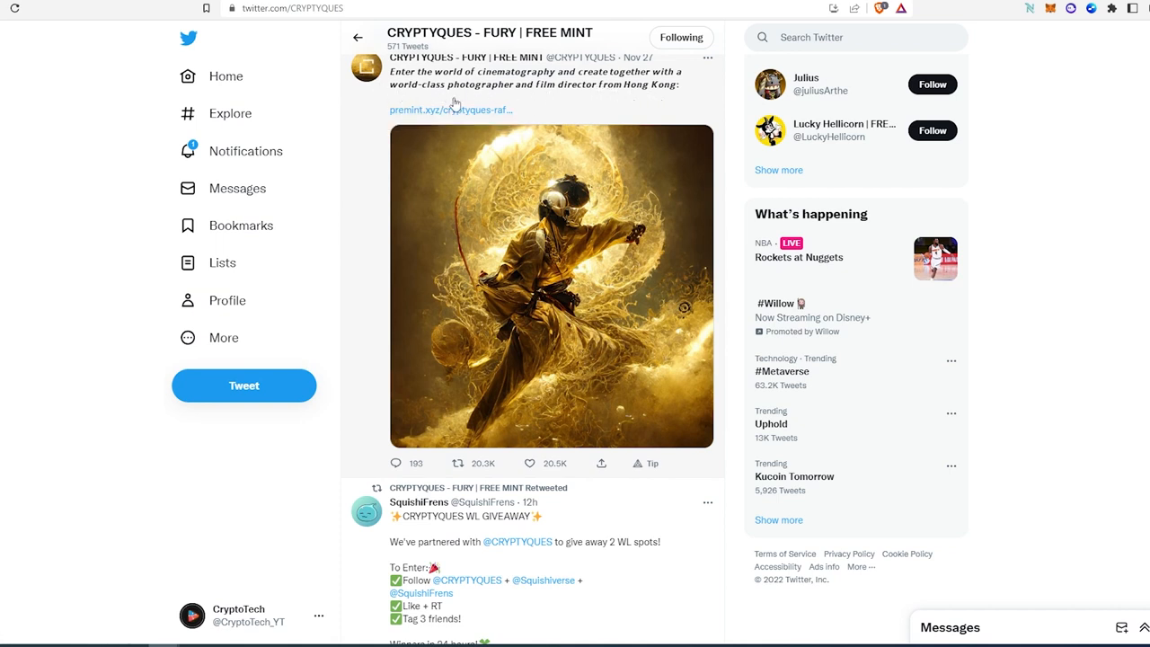
mouse_move(618, 126)
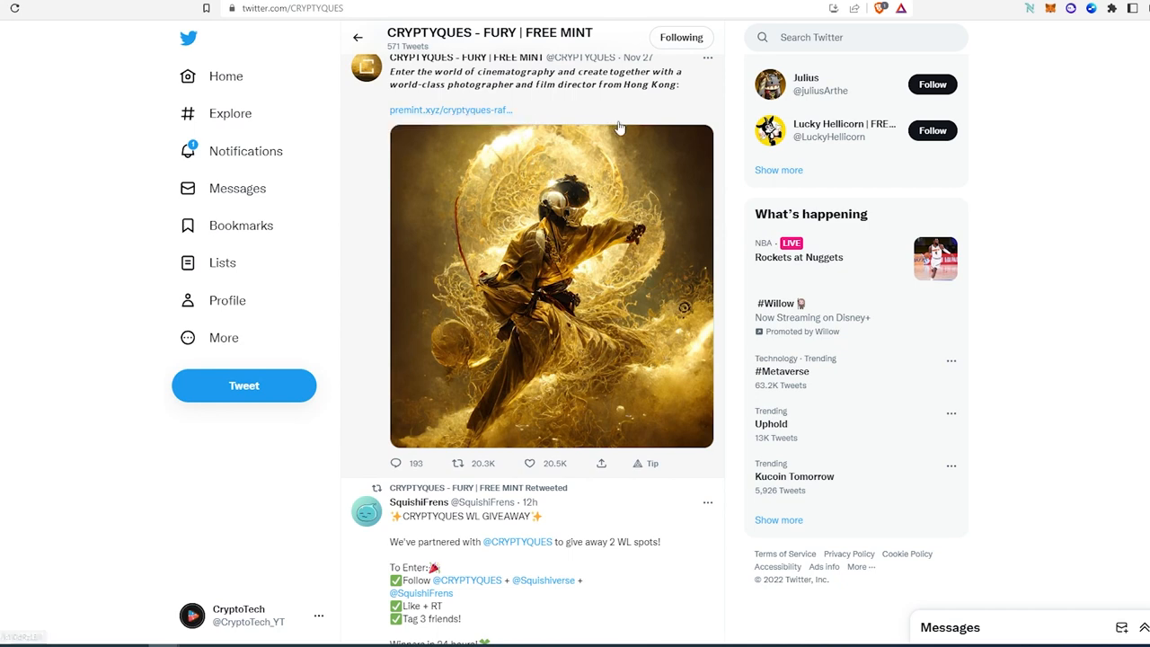
scroll(down, 3)
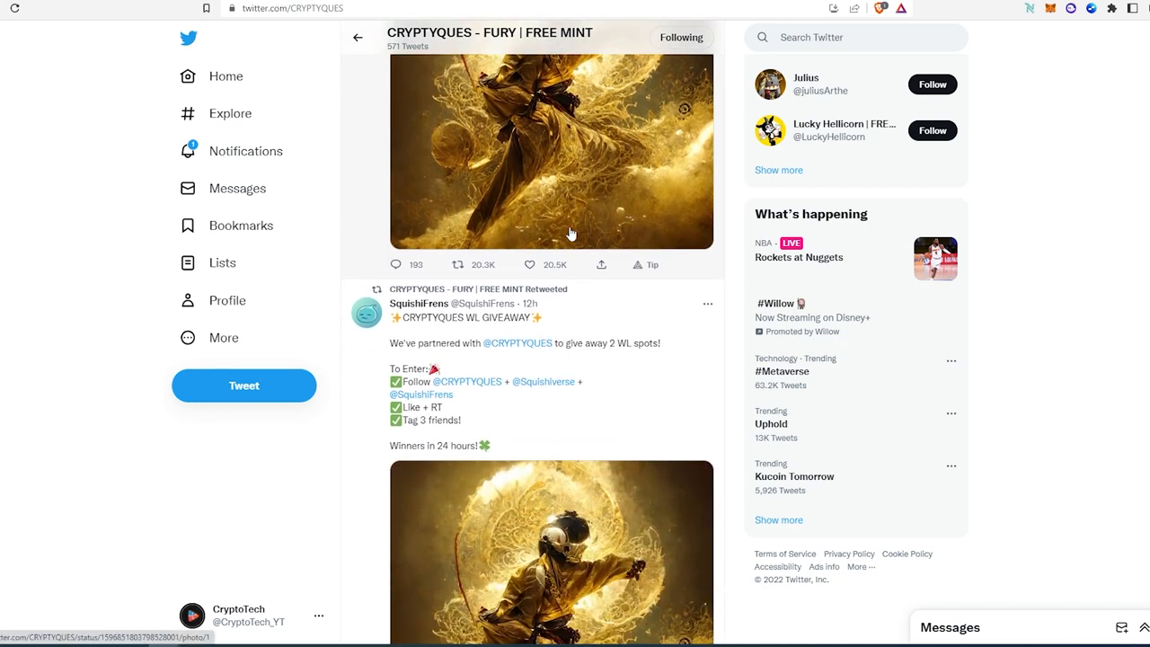
scroll(down, 3)
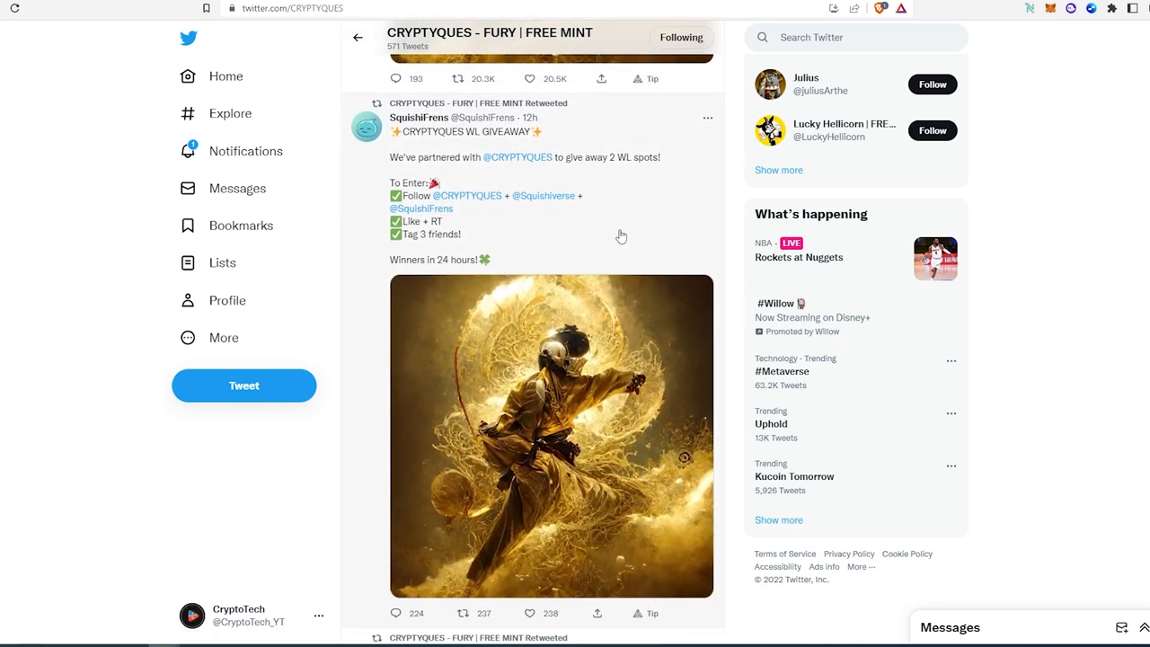
scroll(down, 3)
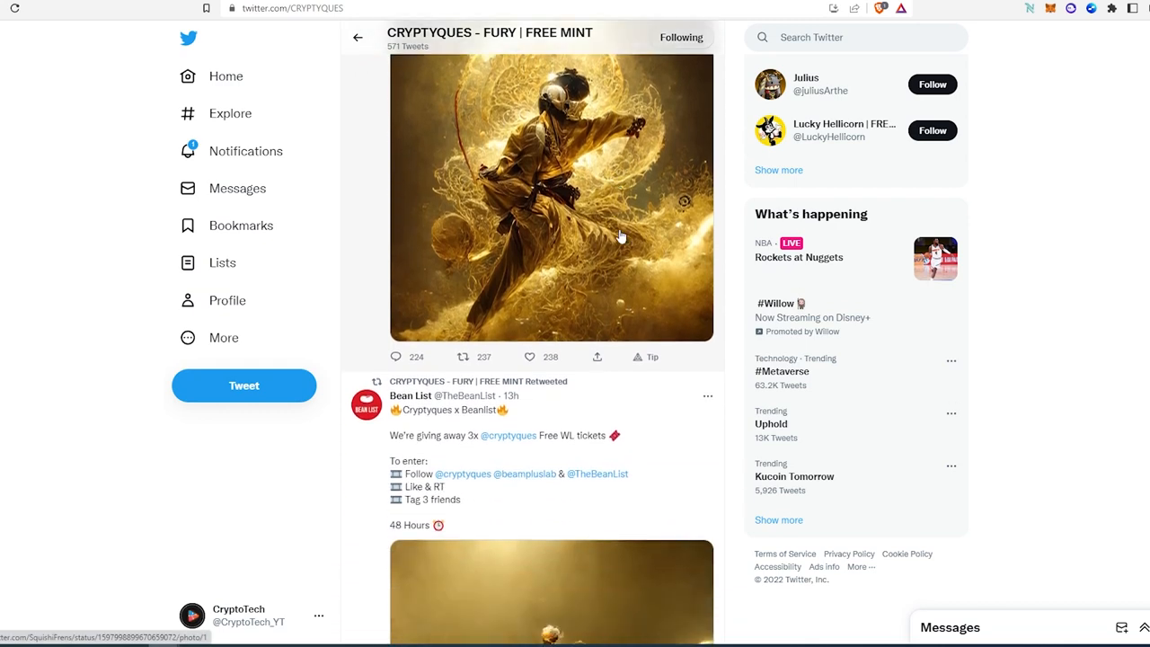
mouse_move(539, 291)
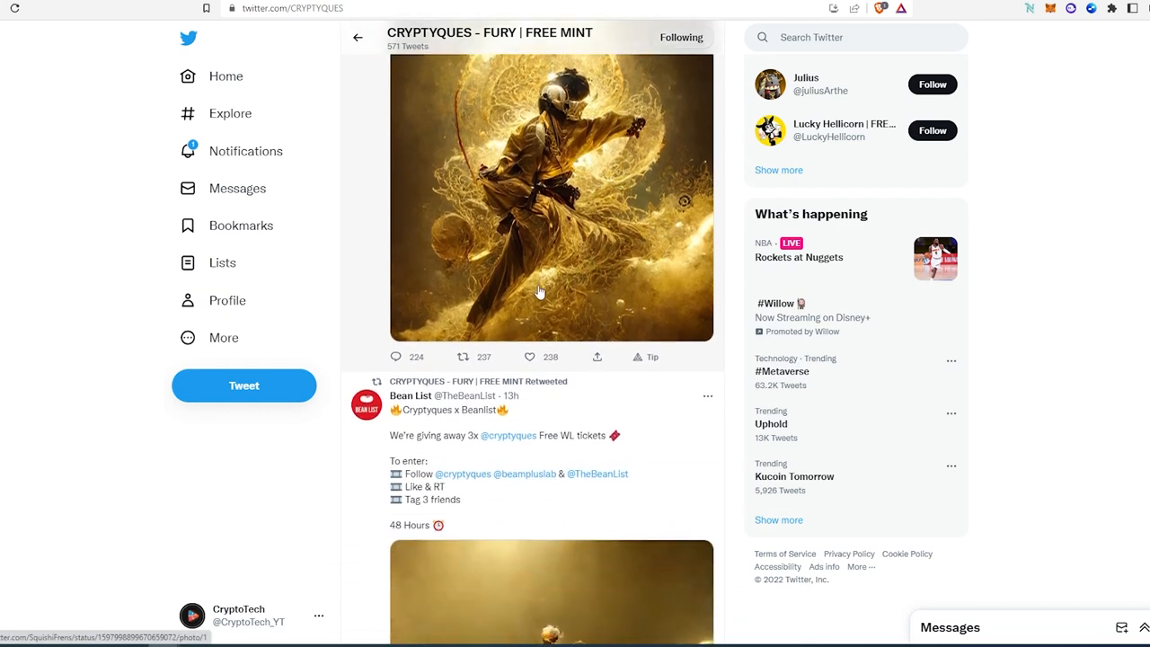
scroll(down, 3)
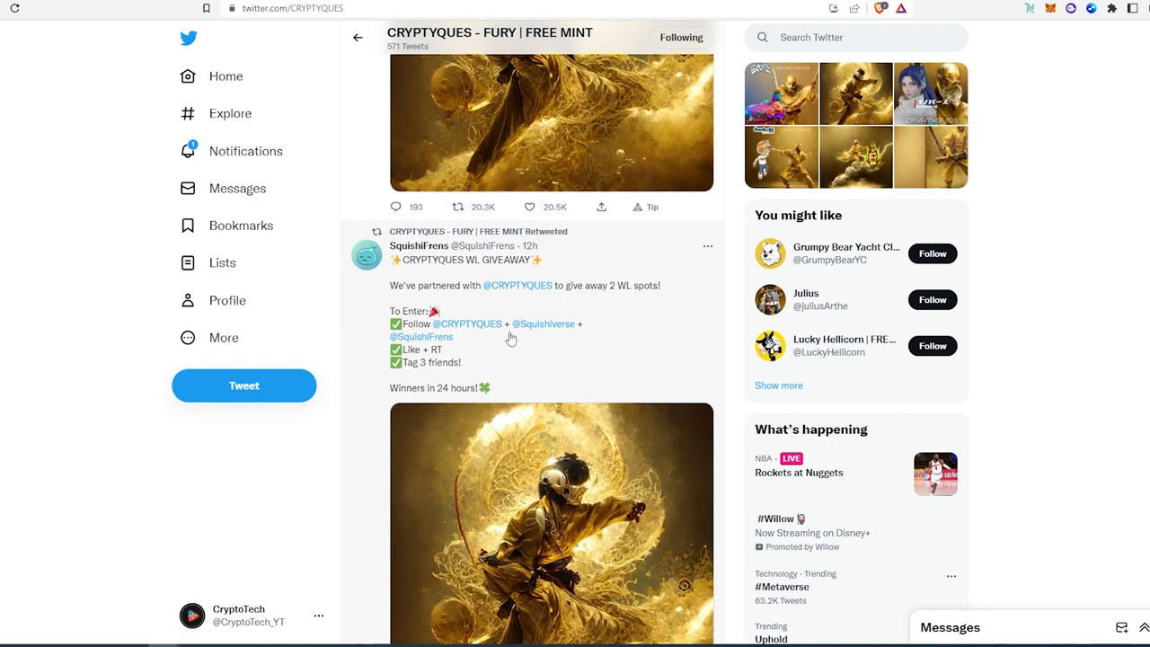
mouse_move(546, 273)
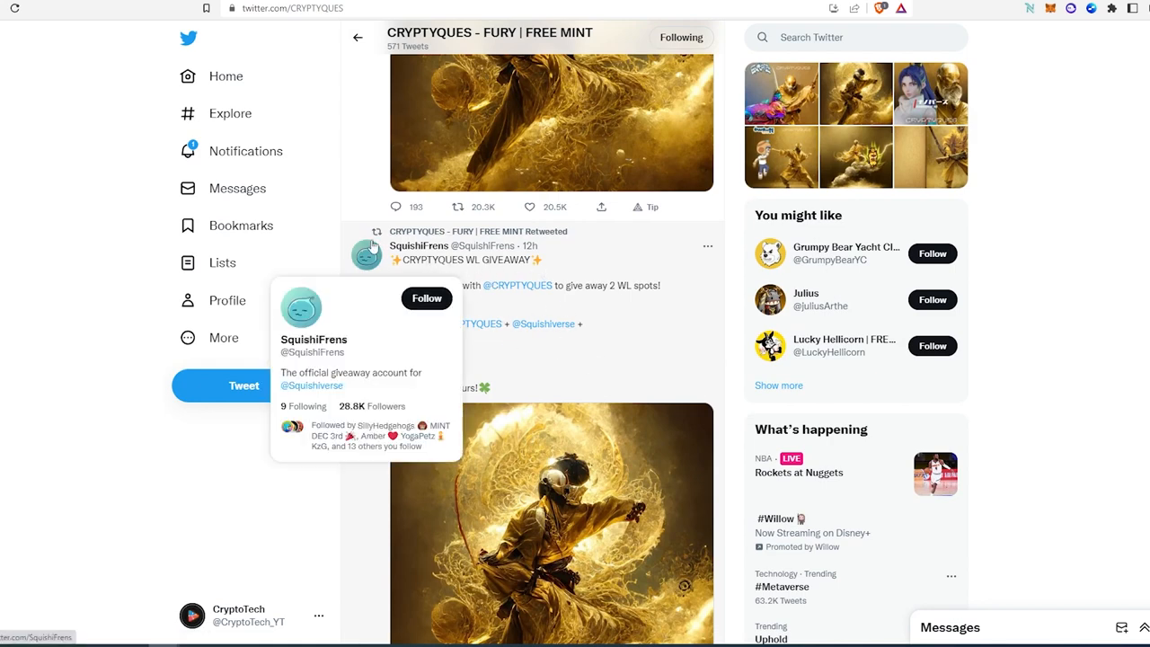
scroll(down, 3)
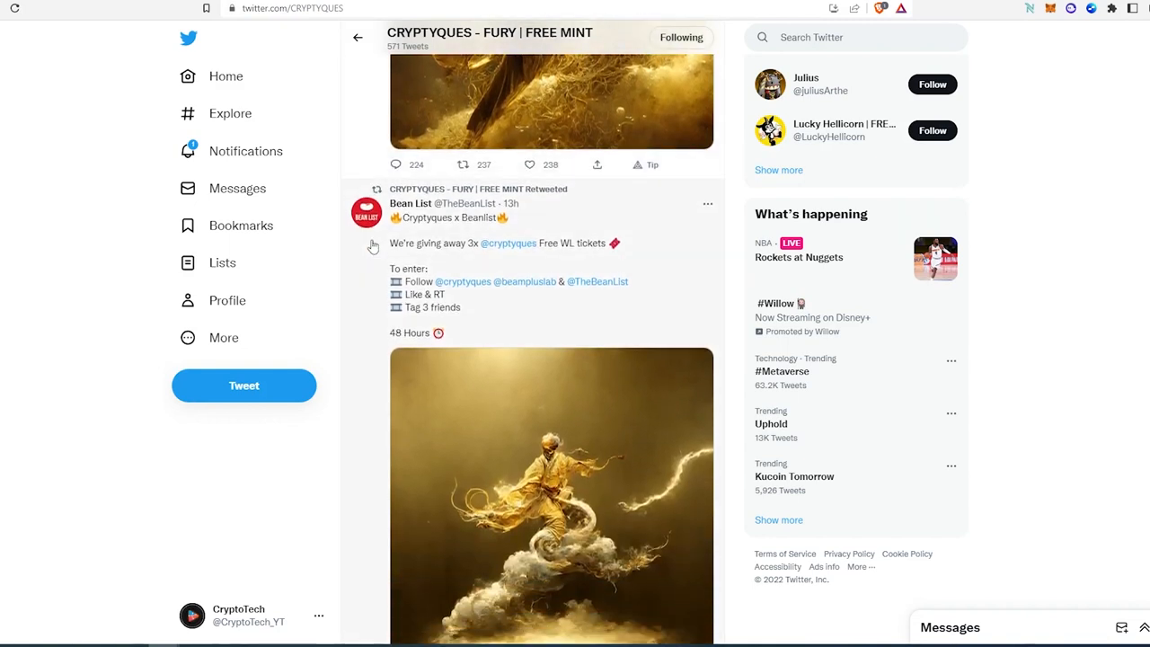
scroll(down, 3)
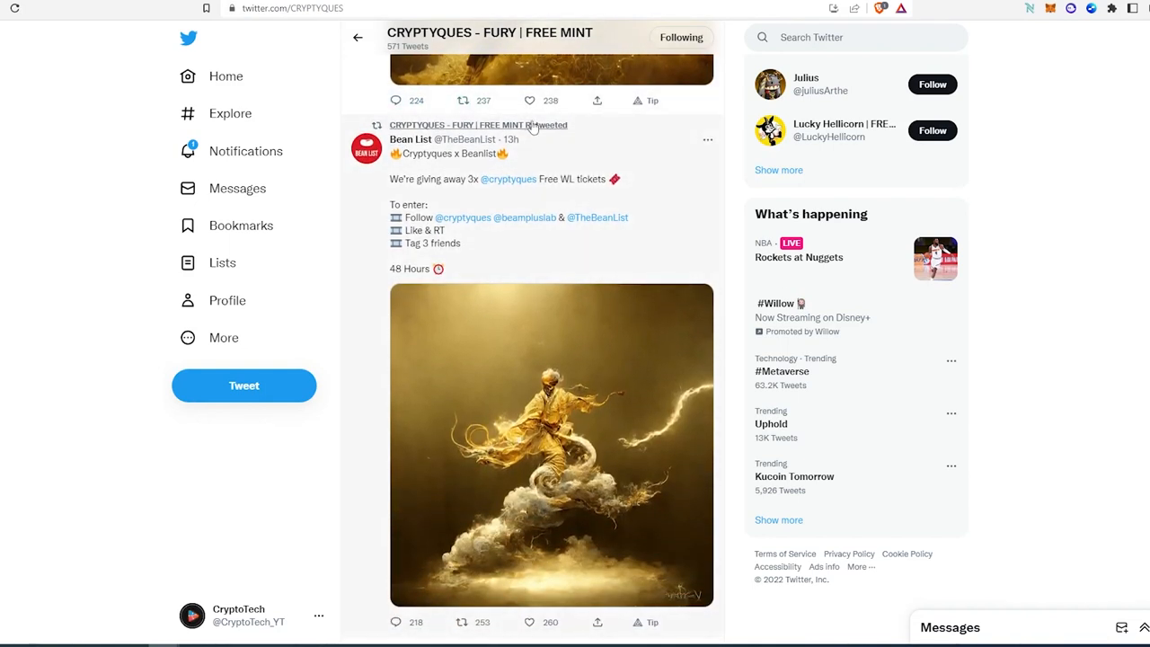
mouse_move(463, 218)
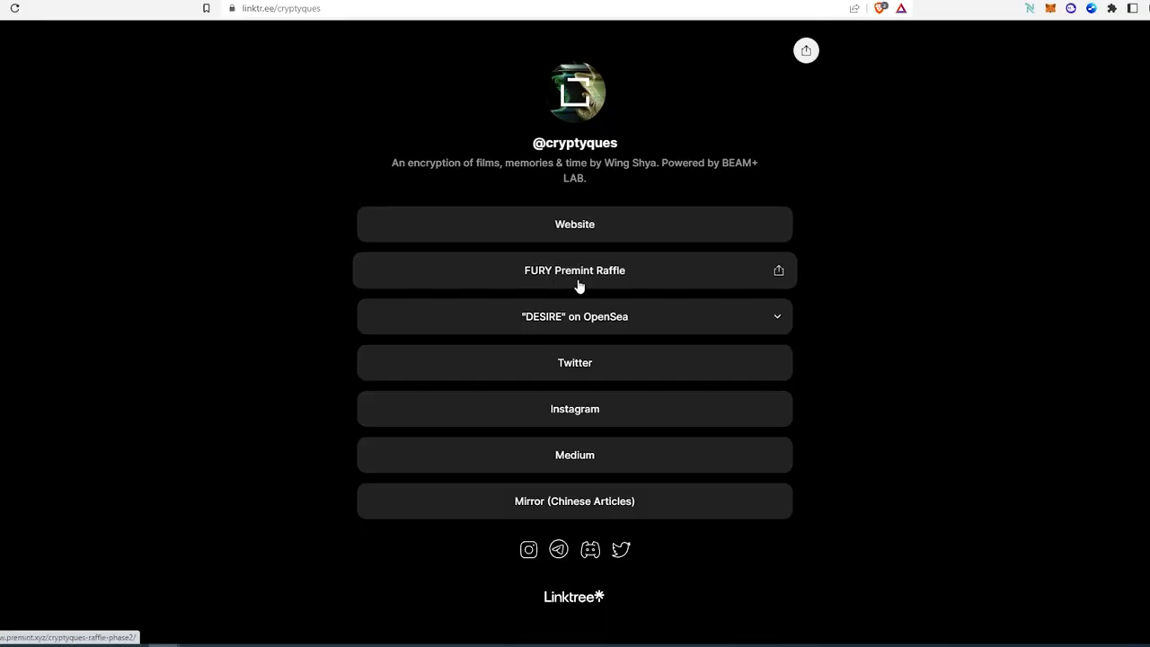
mouse_move(604, 284)
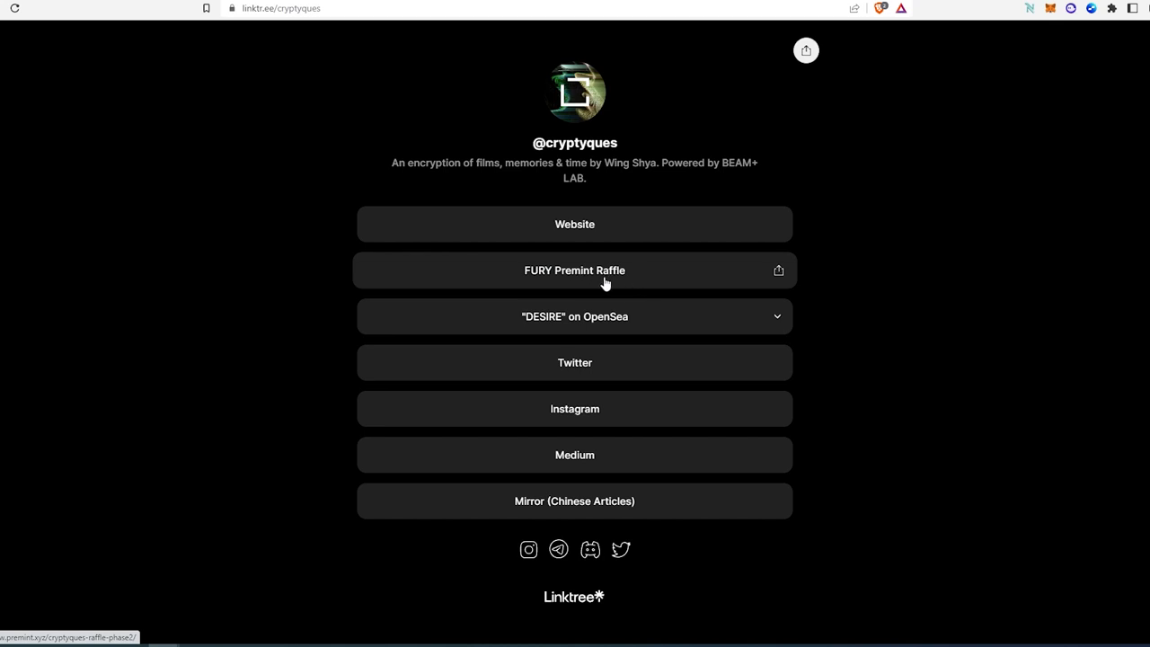
mouse_move(575, 316)
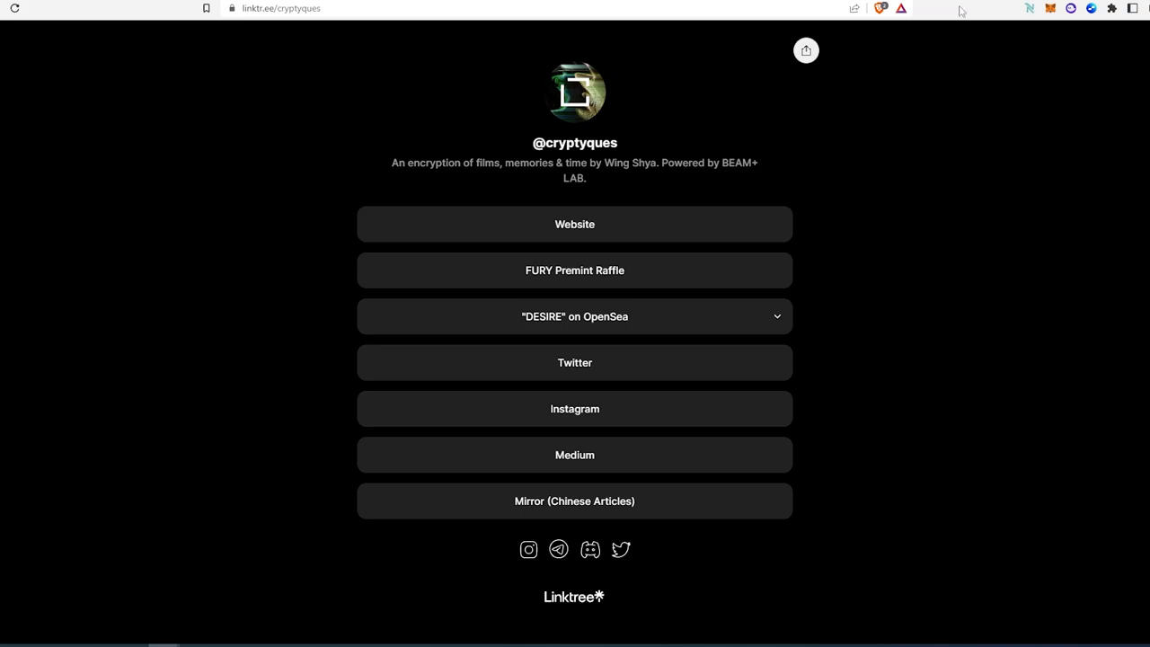
- From the cryptyques Linktree, follow the DESIRE on OpenSea link to the collection page
click(575, 316)
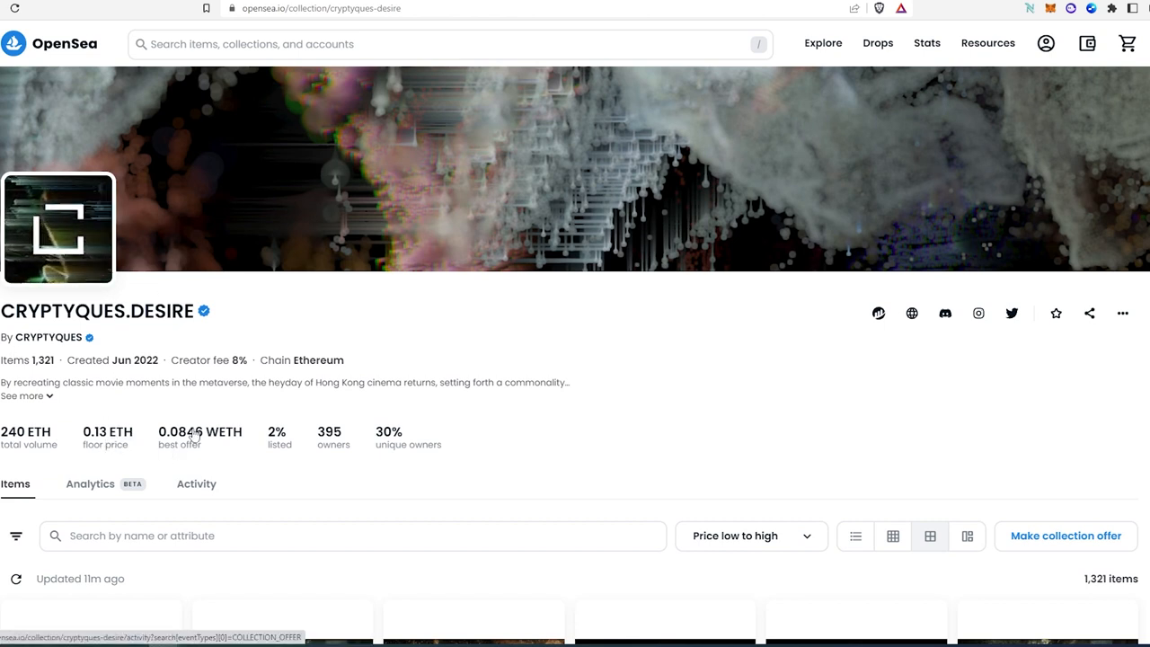
mouse_move(277, 460)
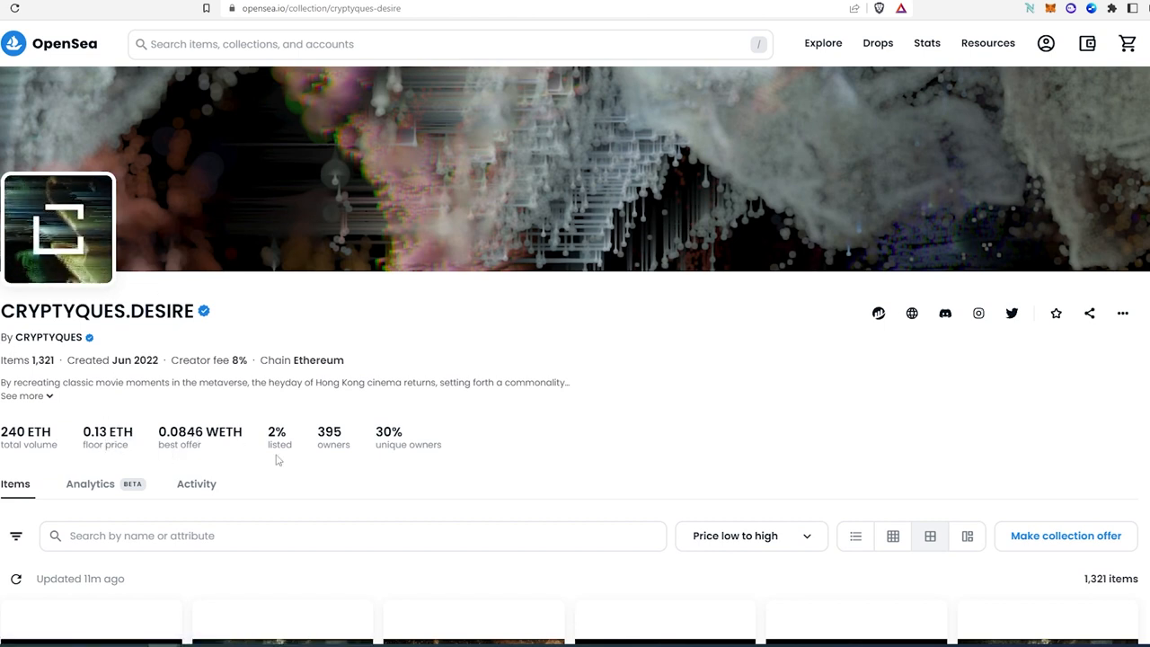
- Scroll the CRYPTYQUES.DESIRE collection to review its volume, floor price and owners
scroll(down, 3)
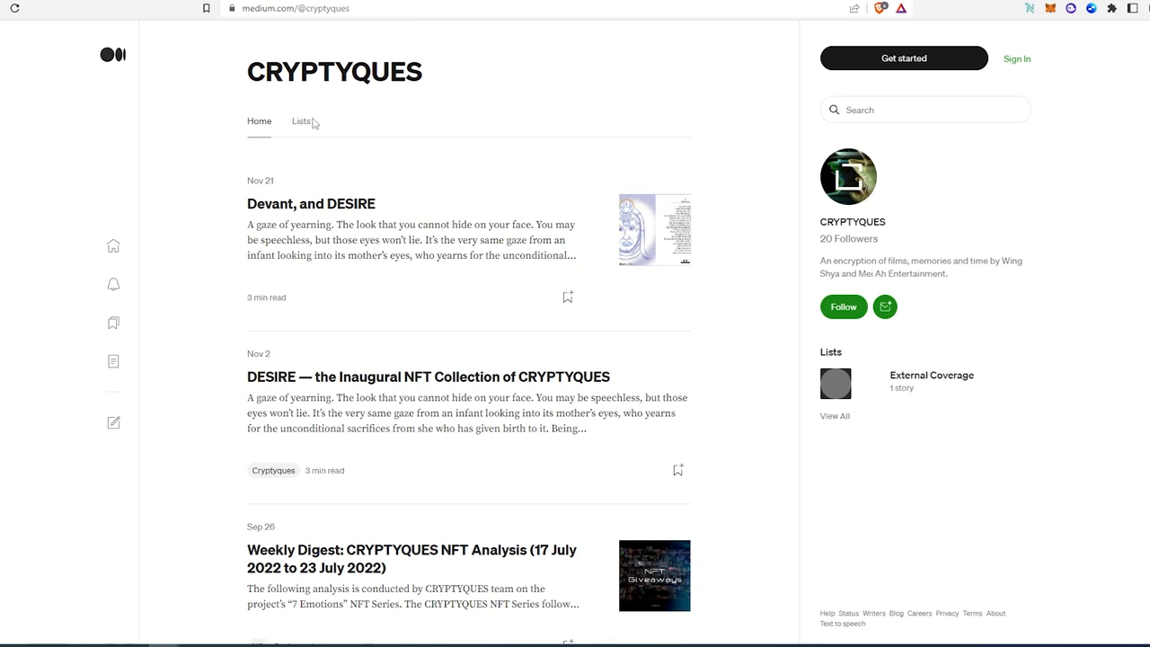
mouse_move(694, 298)
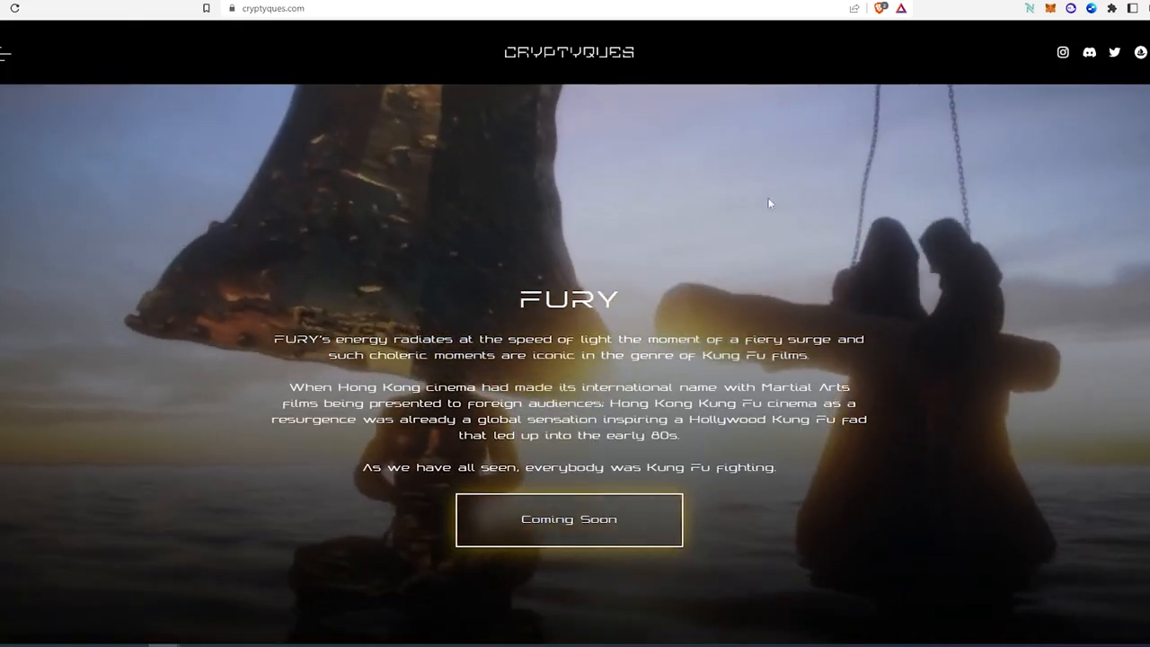
- Scroll cryptyques.com to the FURY section and its Coming Soon notice
scroll(down, 3)
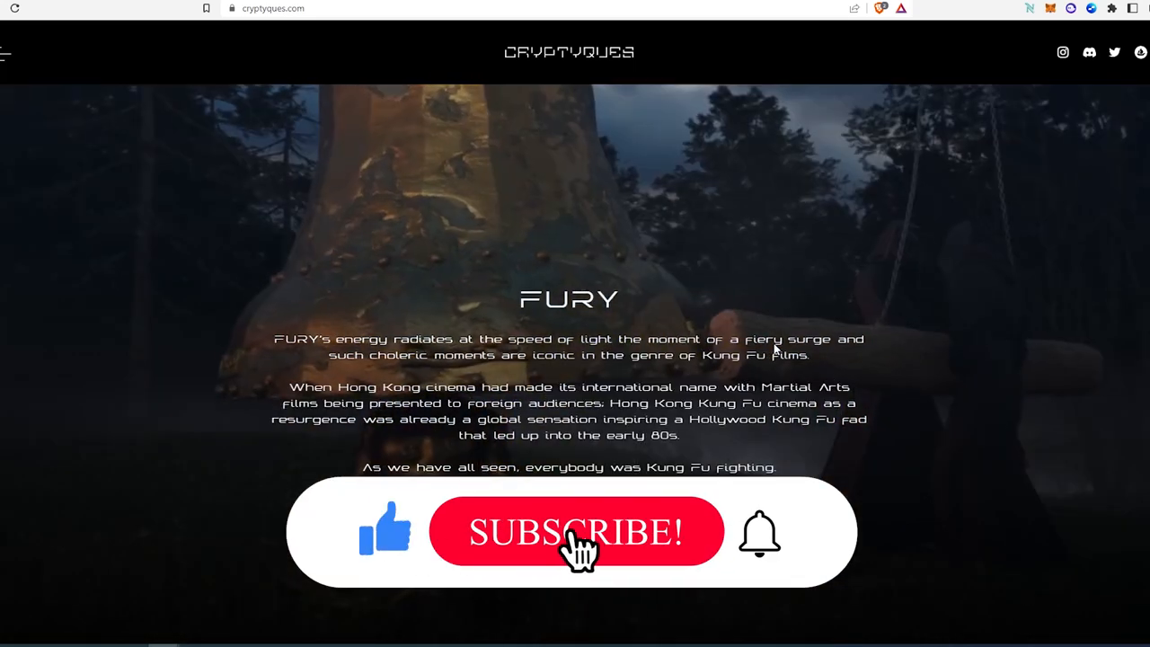
click(575, 532)
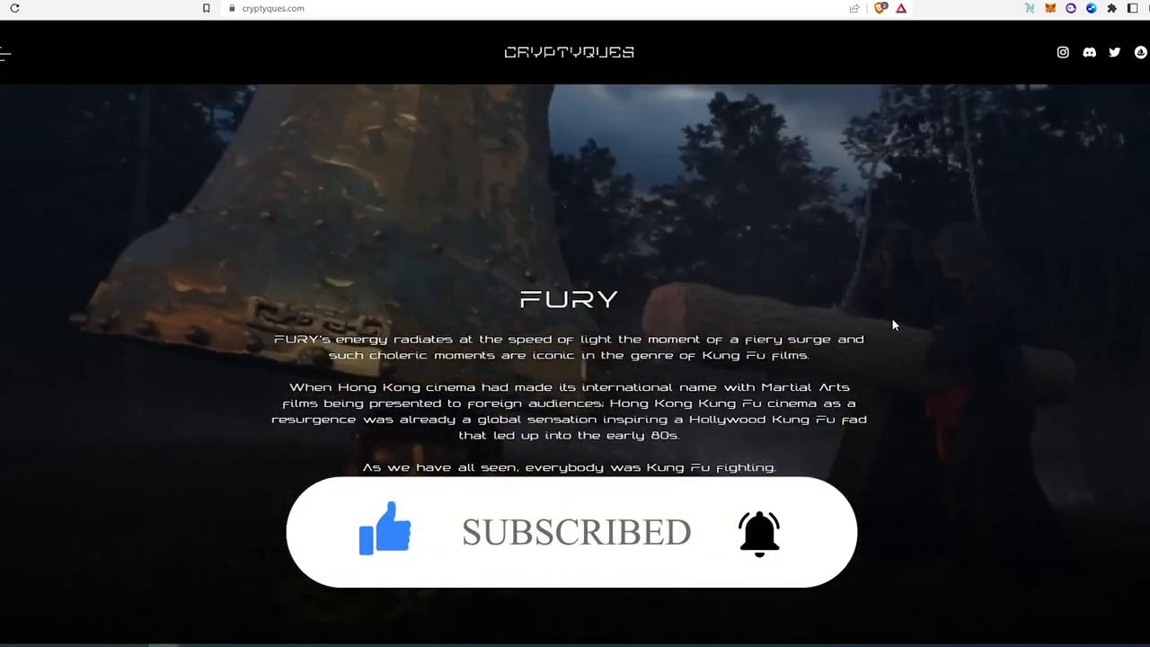